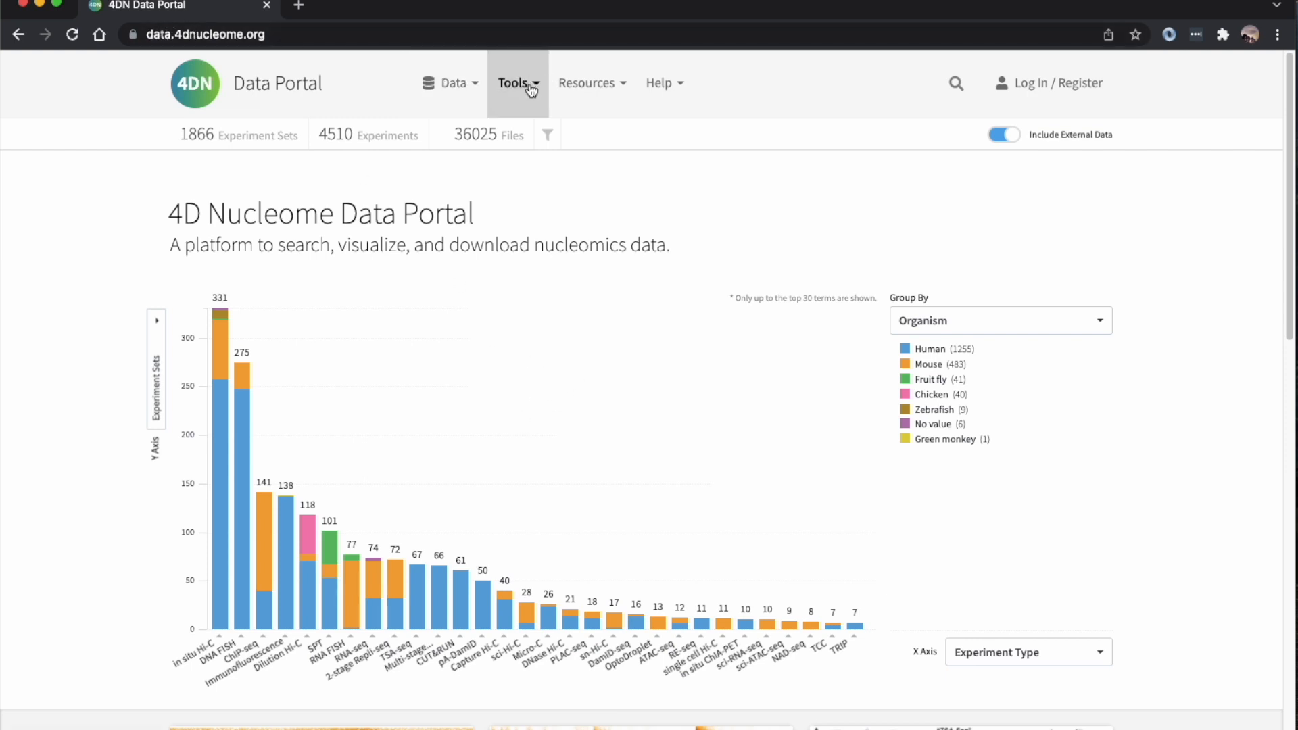
Go to the 4DN Visualization Workspace from the Tools menu
left_click(513, 83)
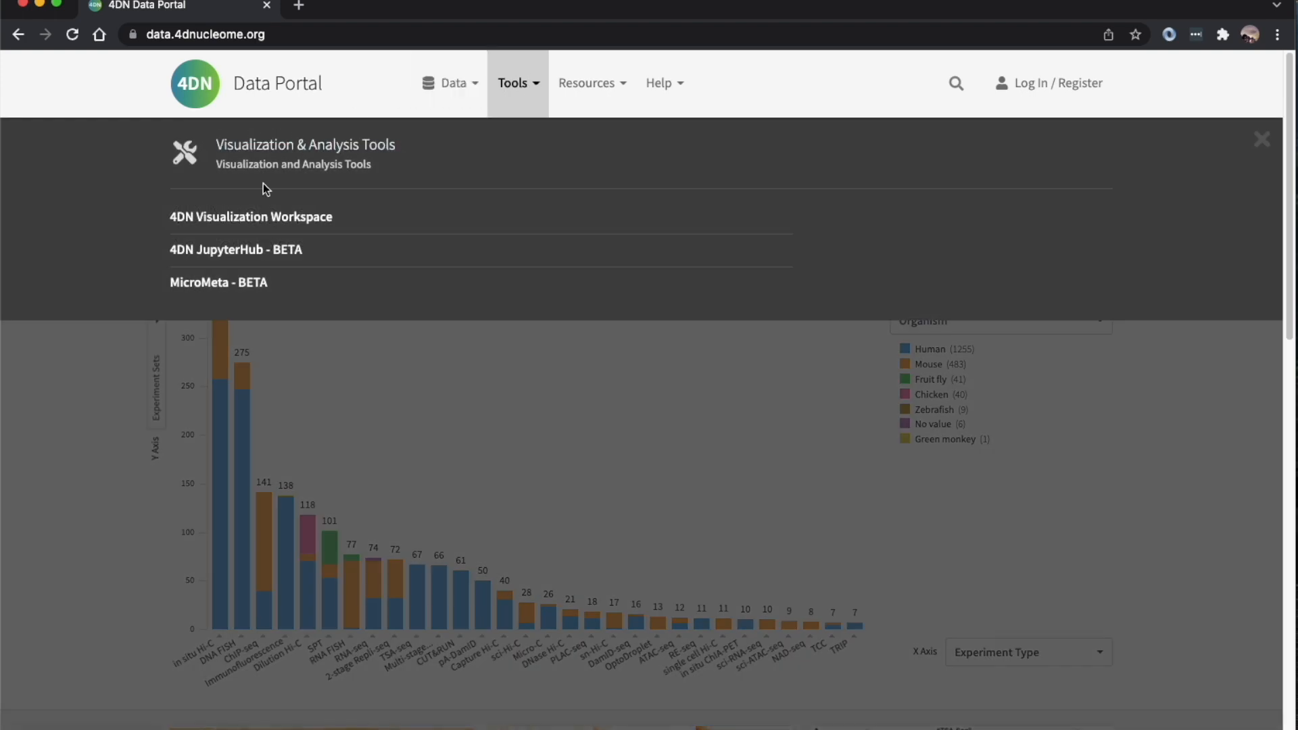
left_click(251, 216)
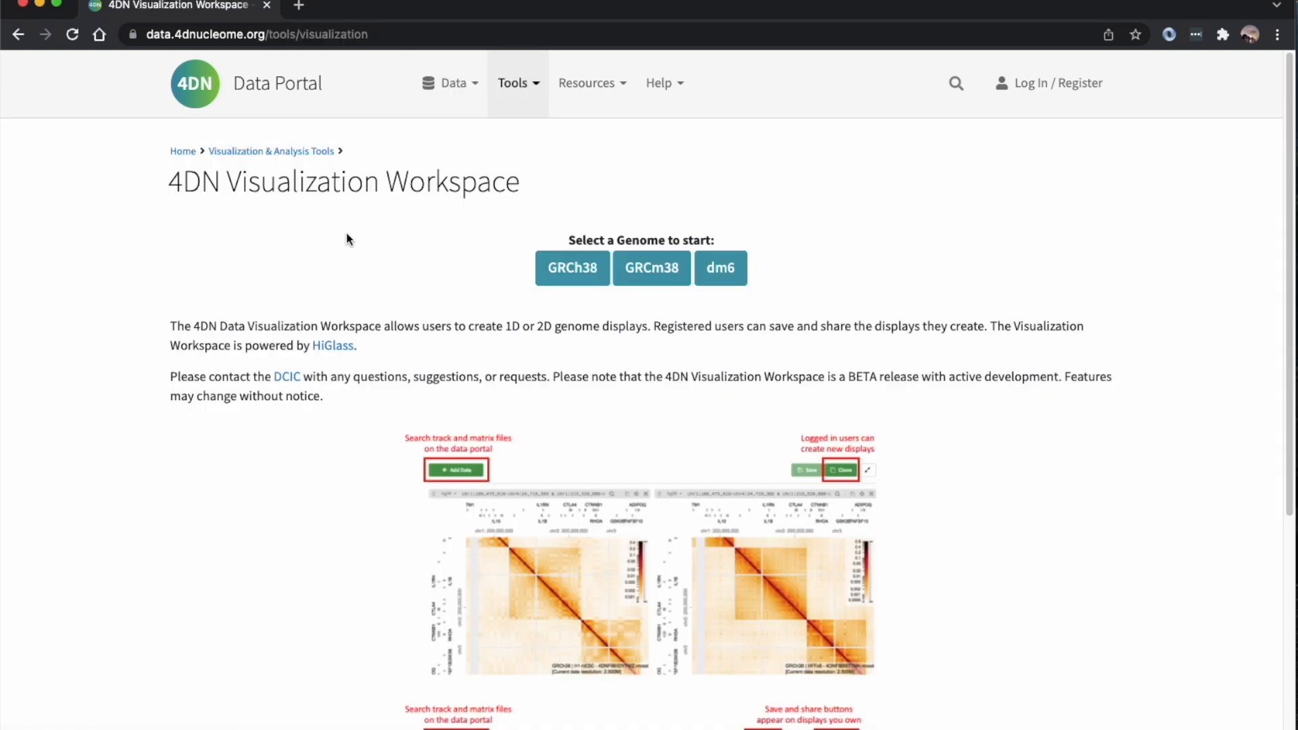
mouse_move(360, 242)
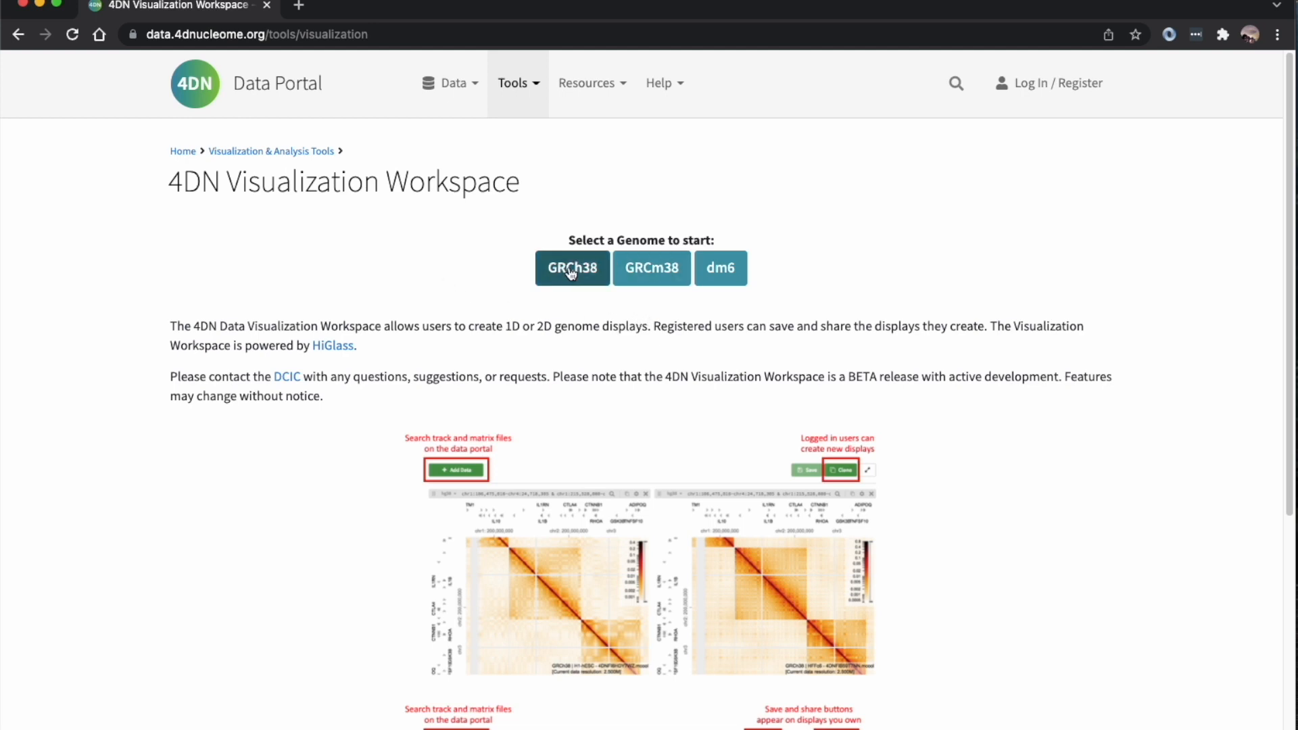
Start a GRCh38 HiGlass display and sign in with a Google account
left_click(571, 268)
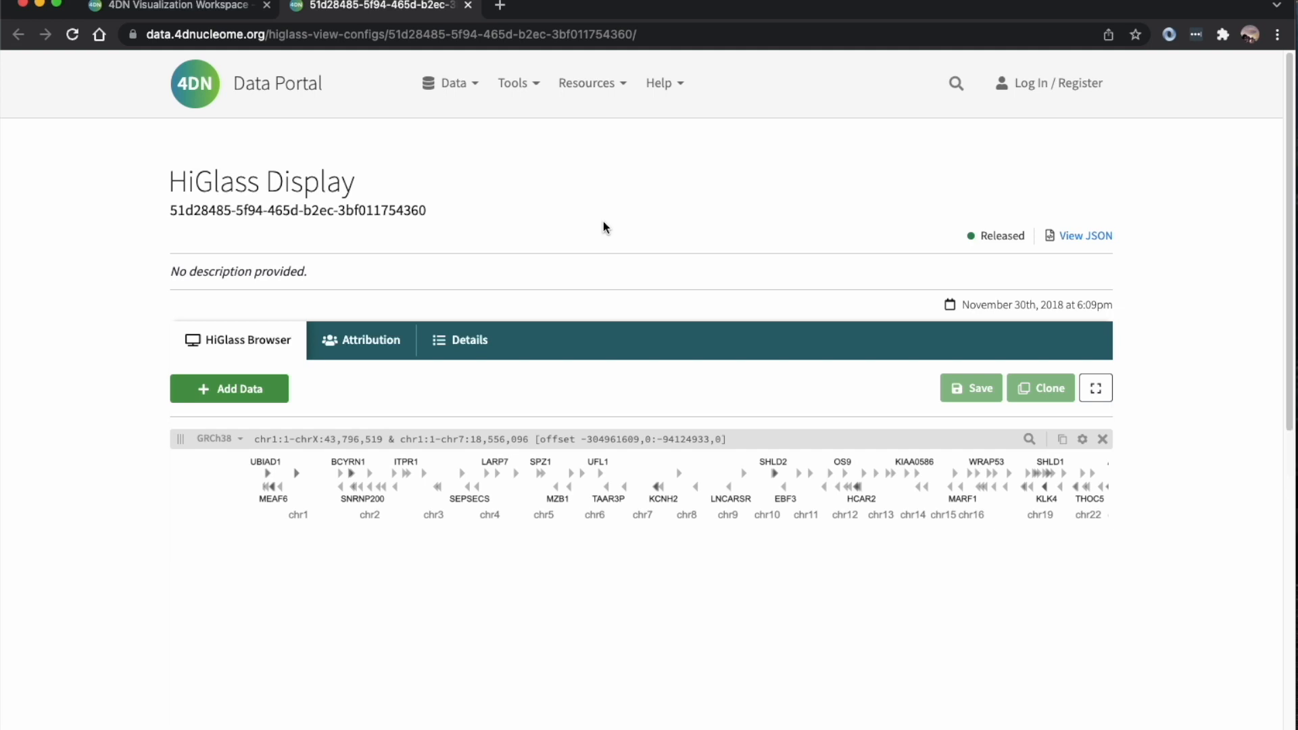
mouse_move(662, 573)
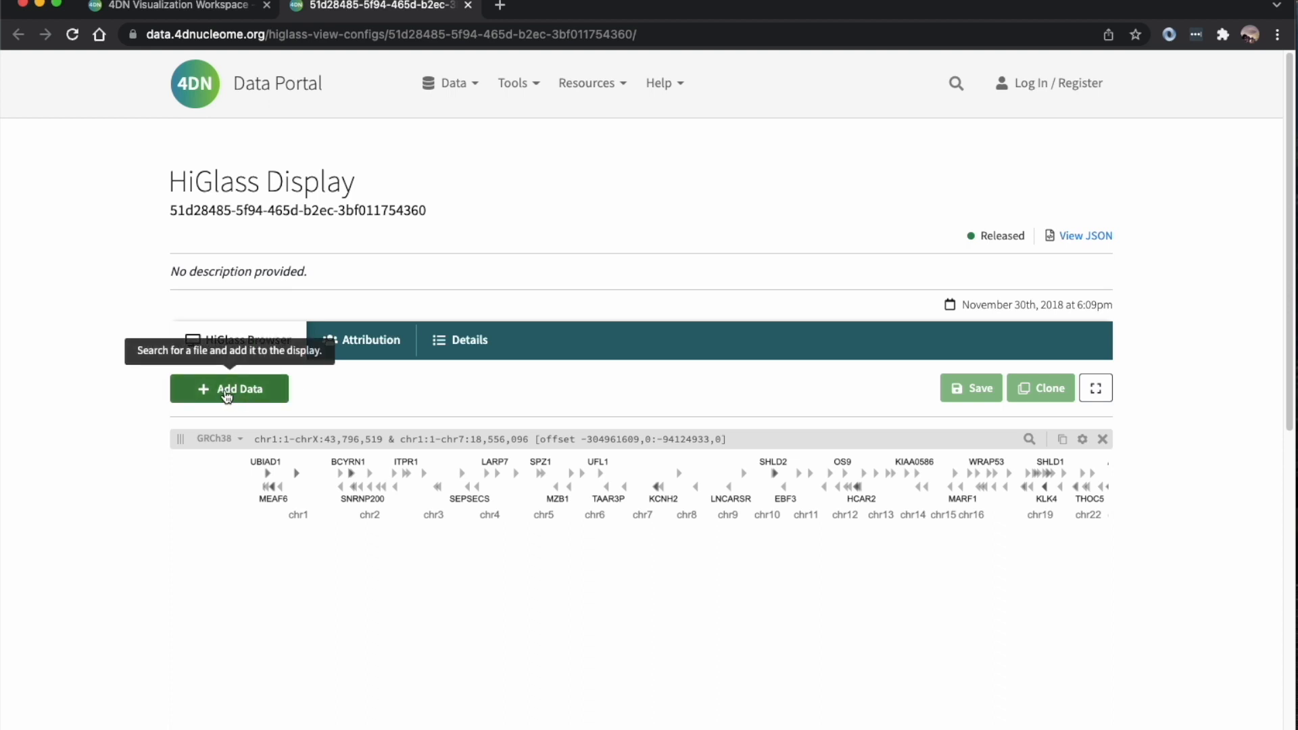
mouse_move(982, 400)
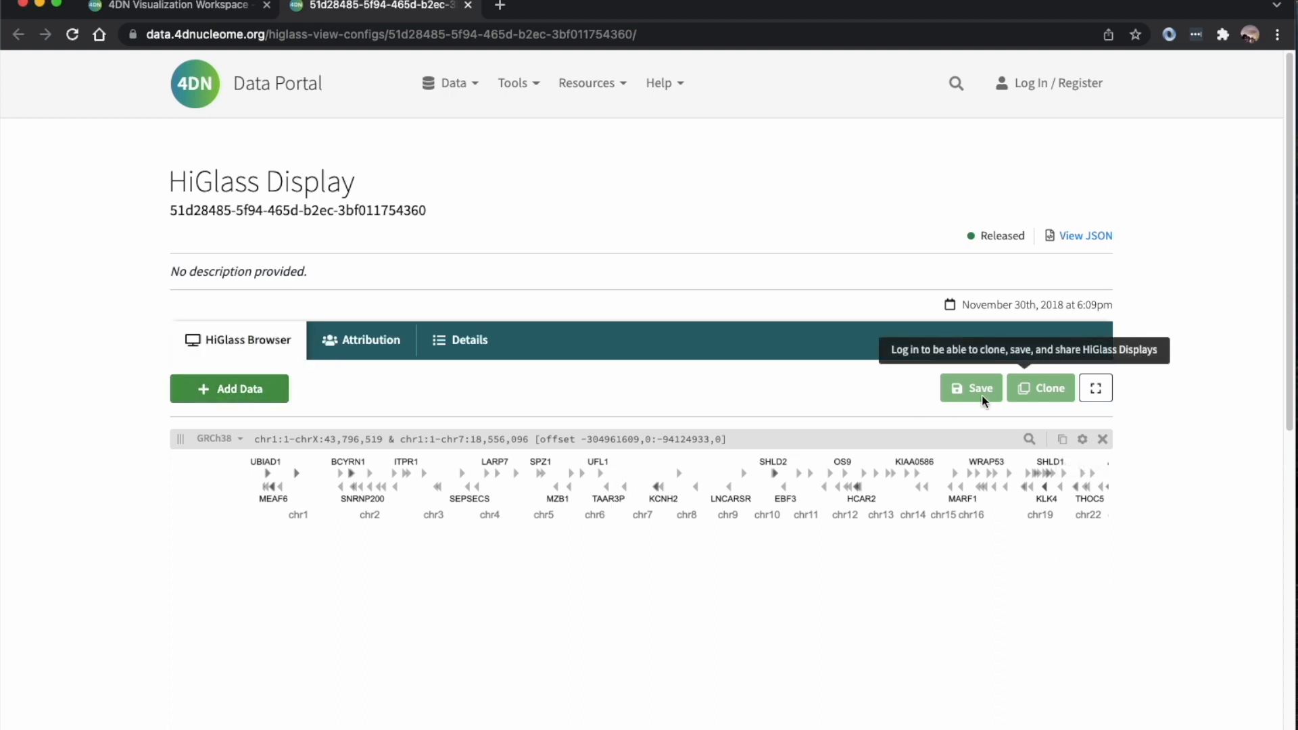
mouse_move(1054, 82)
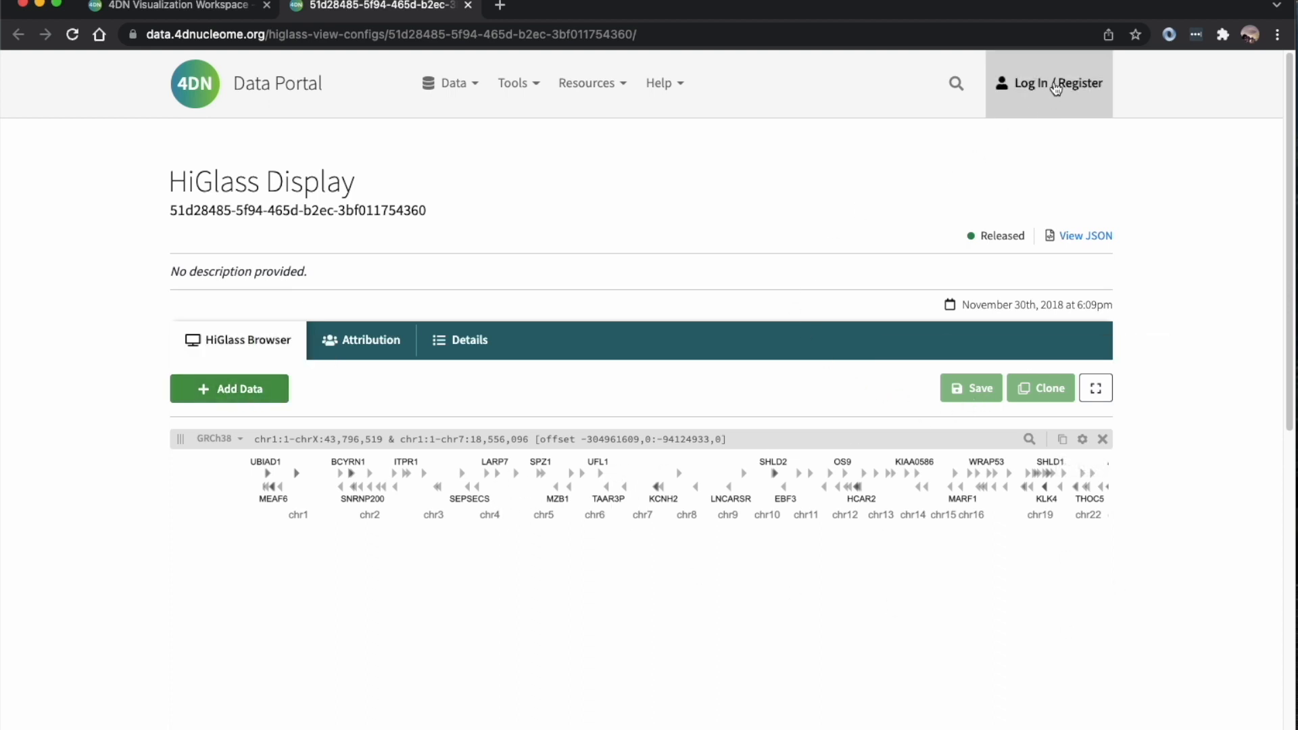
left_click(1049, 82)
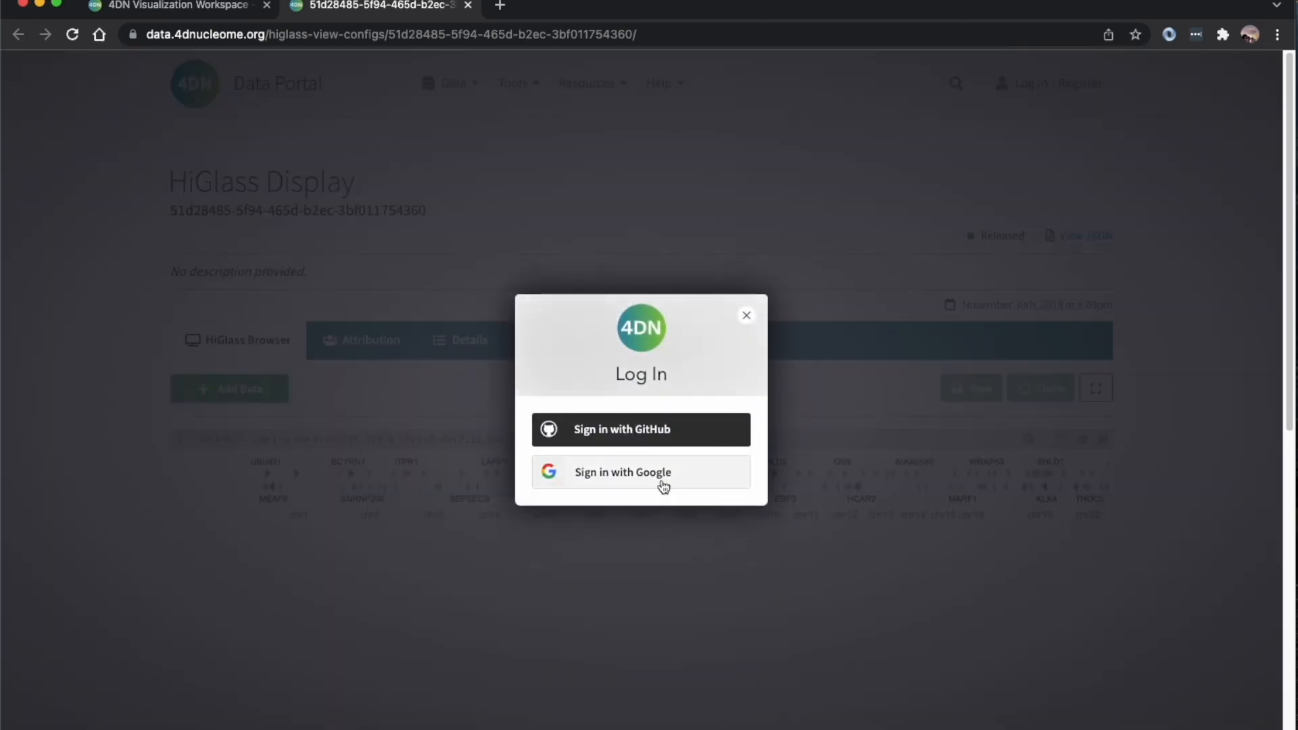
left_click(640, 472)
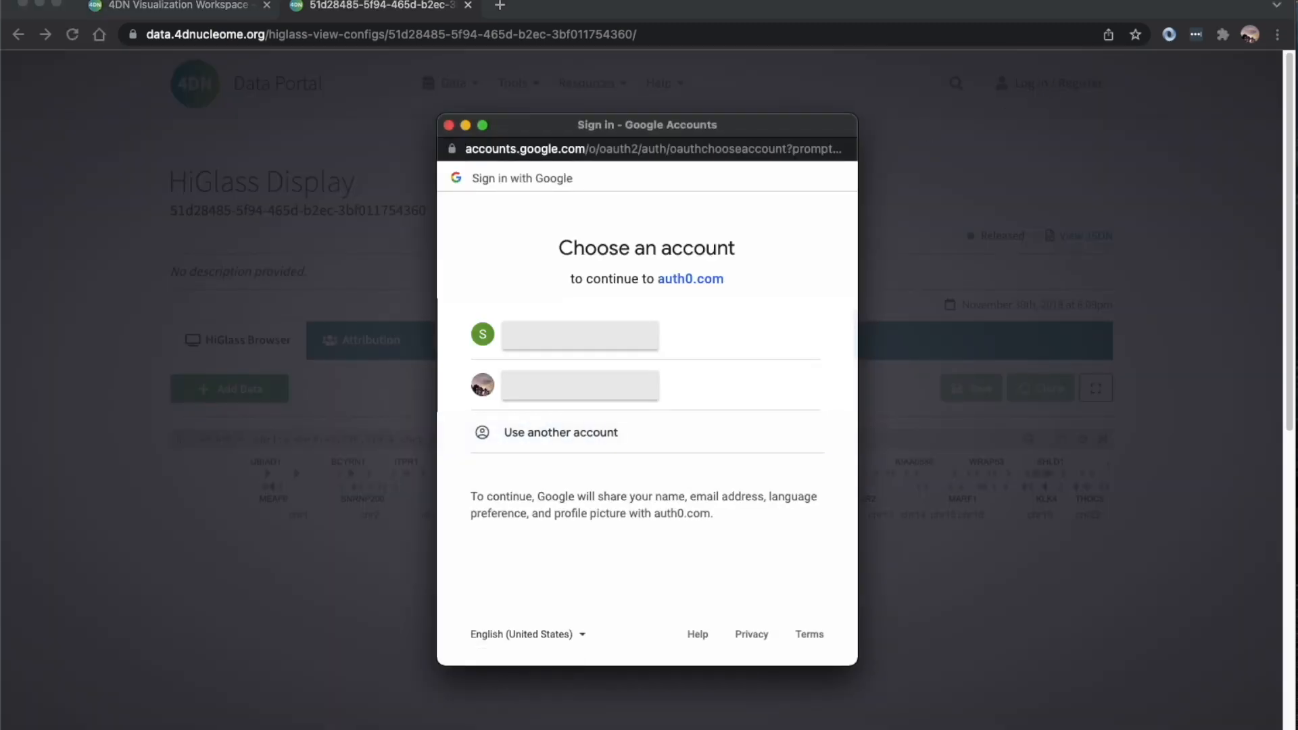
left_click(579, 334)
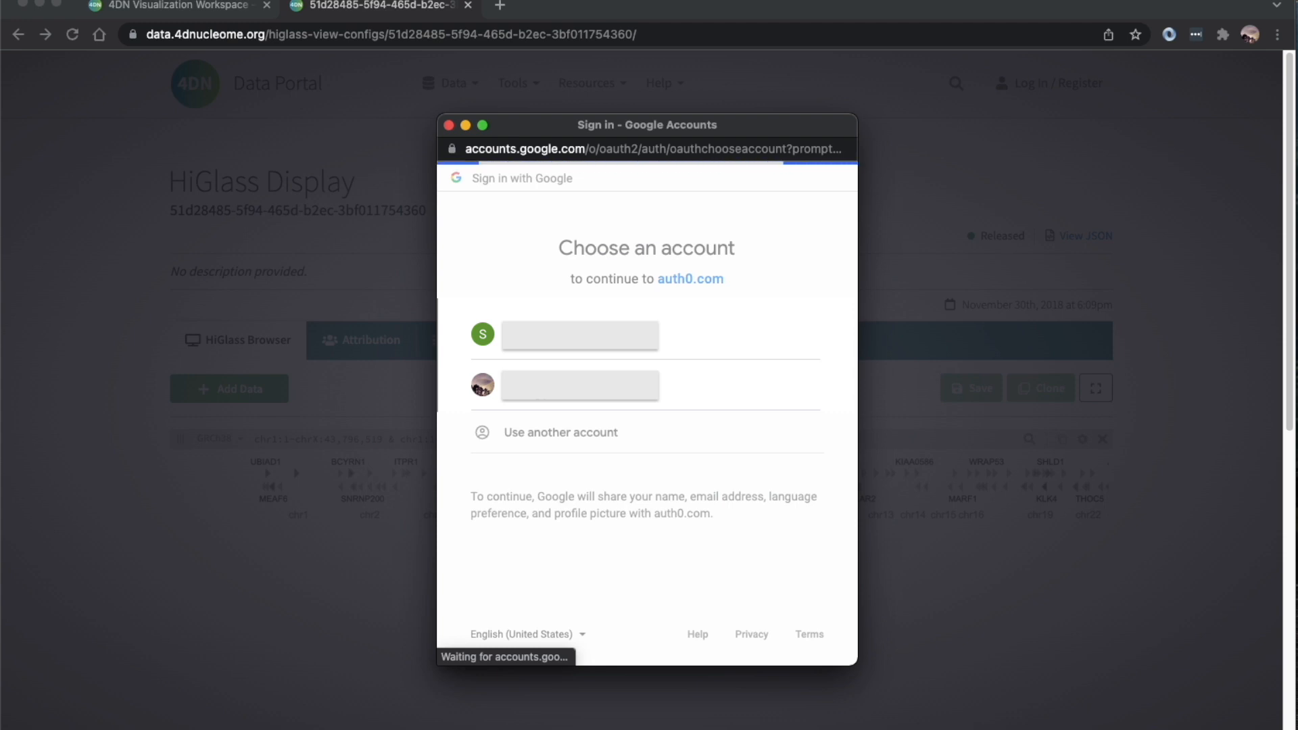
left_click(579, 335)
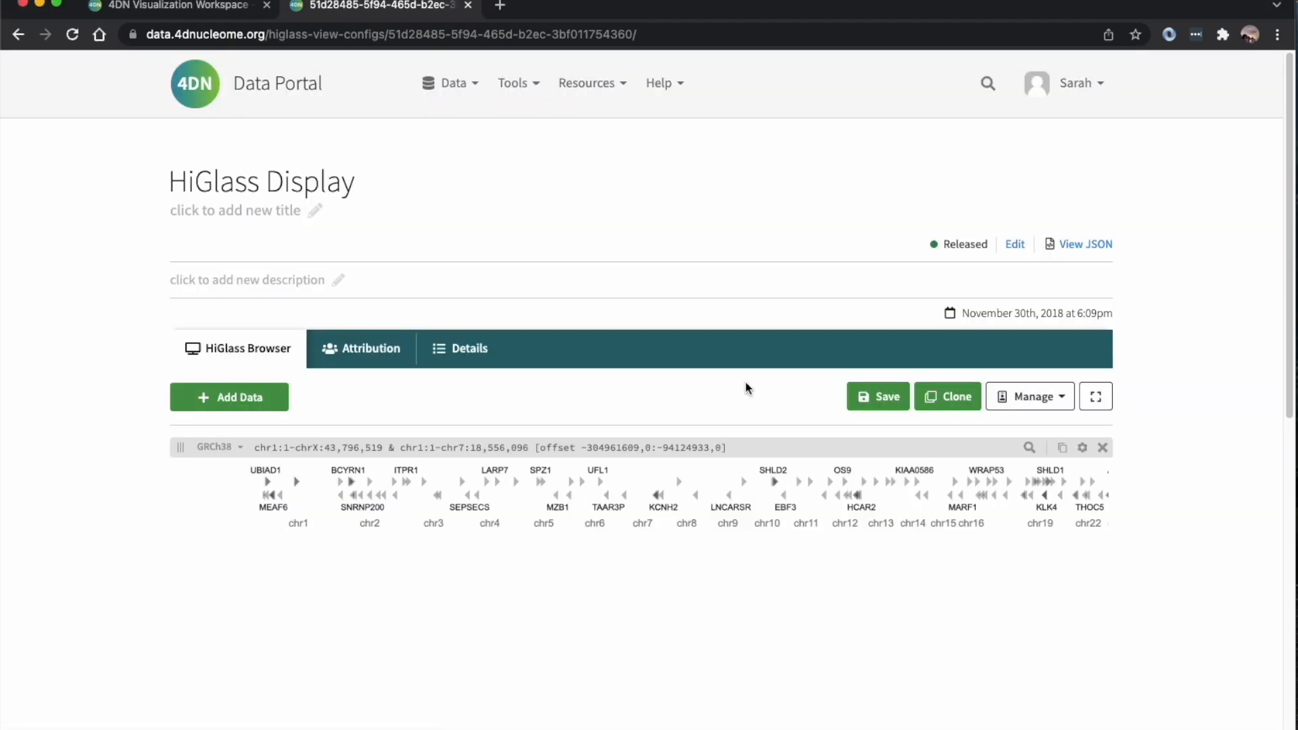
mouse_move(946, 396)
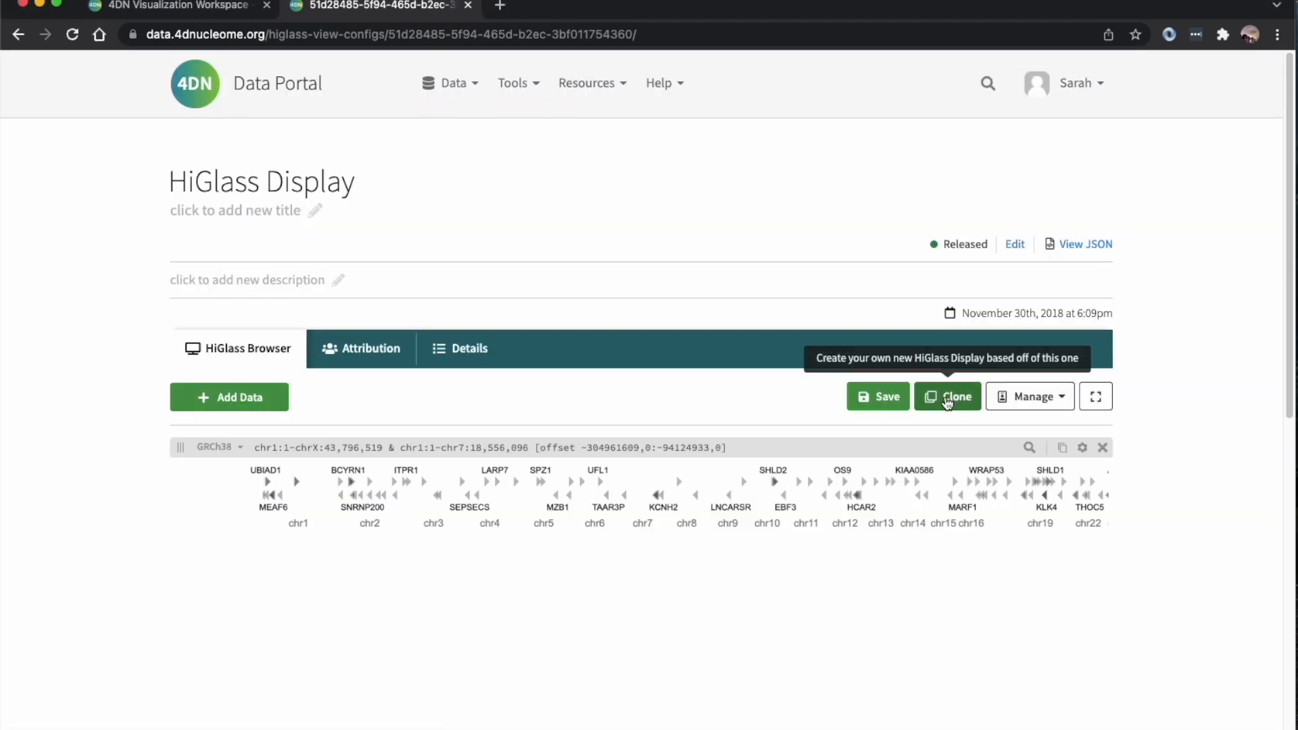
Clone the display into an own draft copy titled 'New Display'
left_click(947, 396)
type("N")
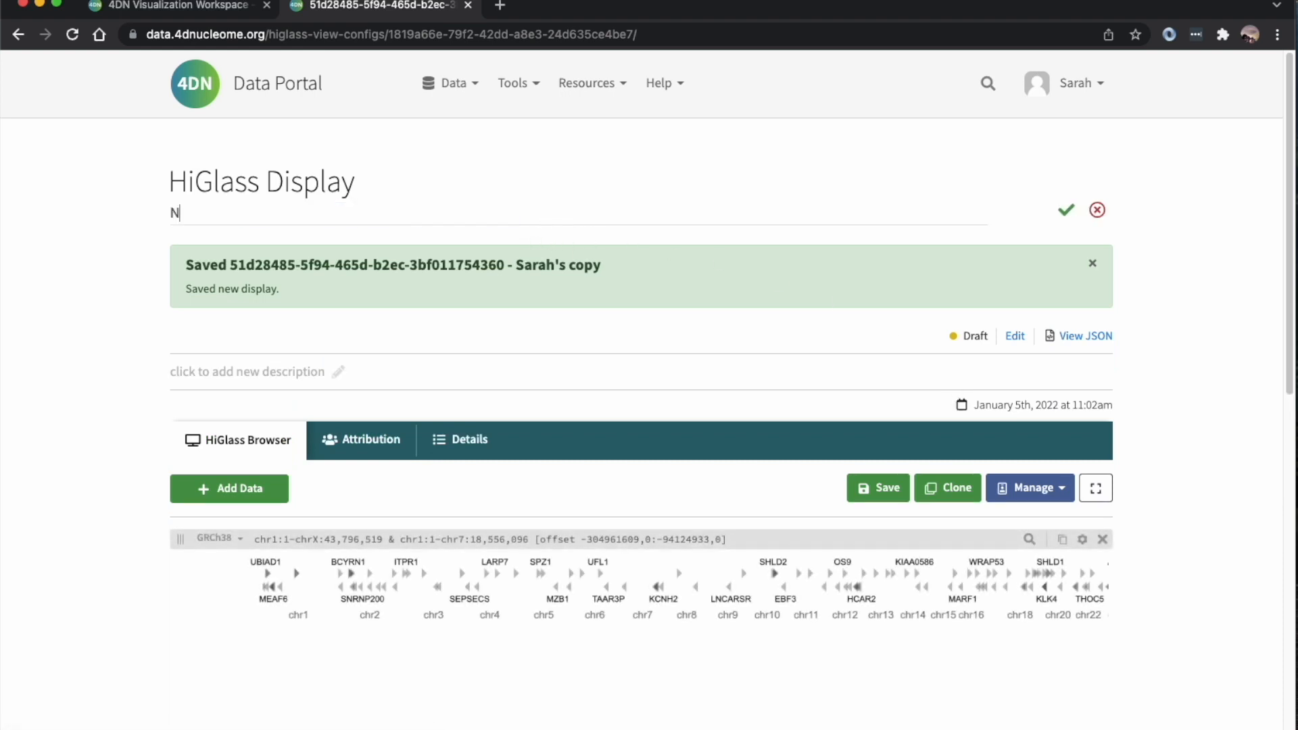
type("ew Display")
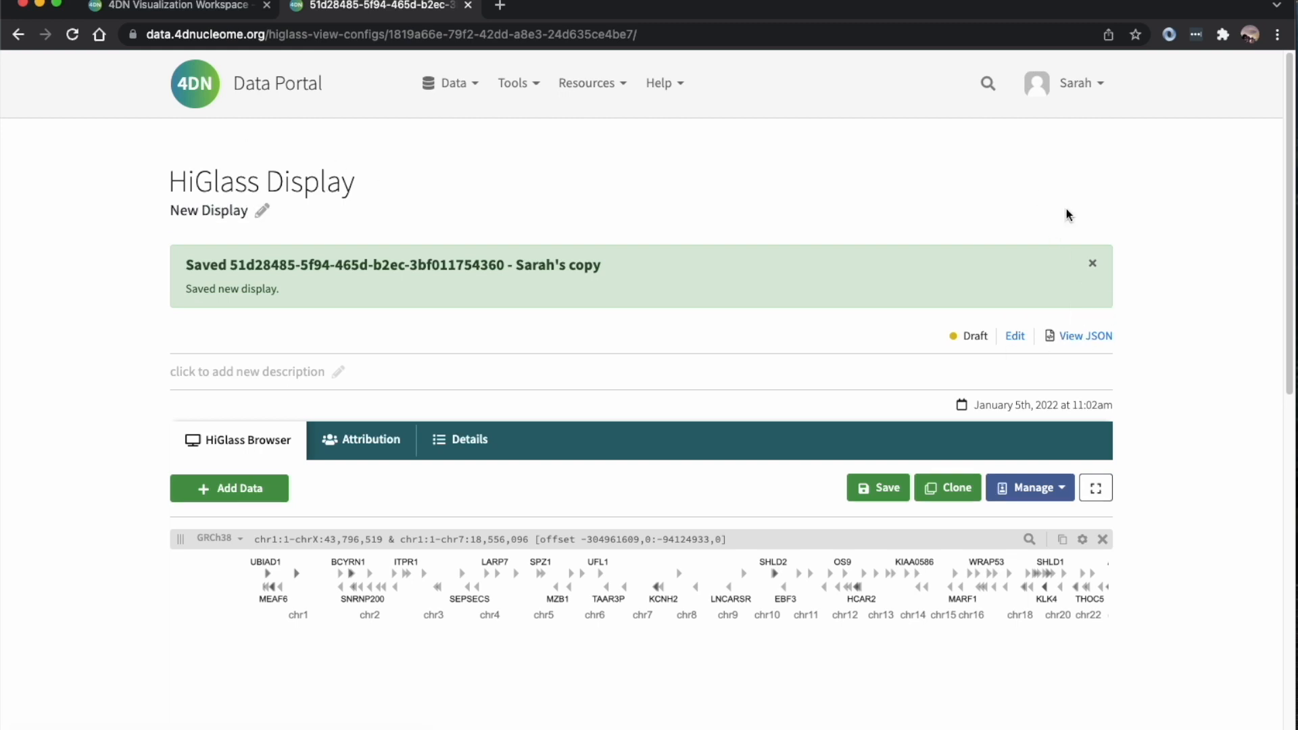
left_click(1092, 264)
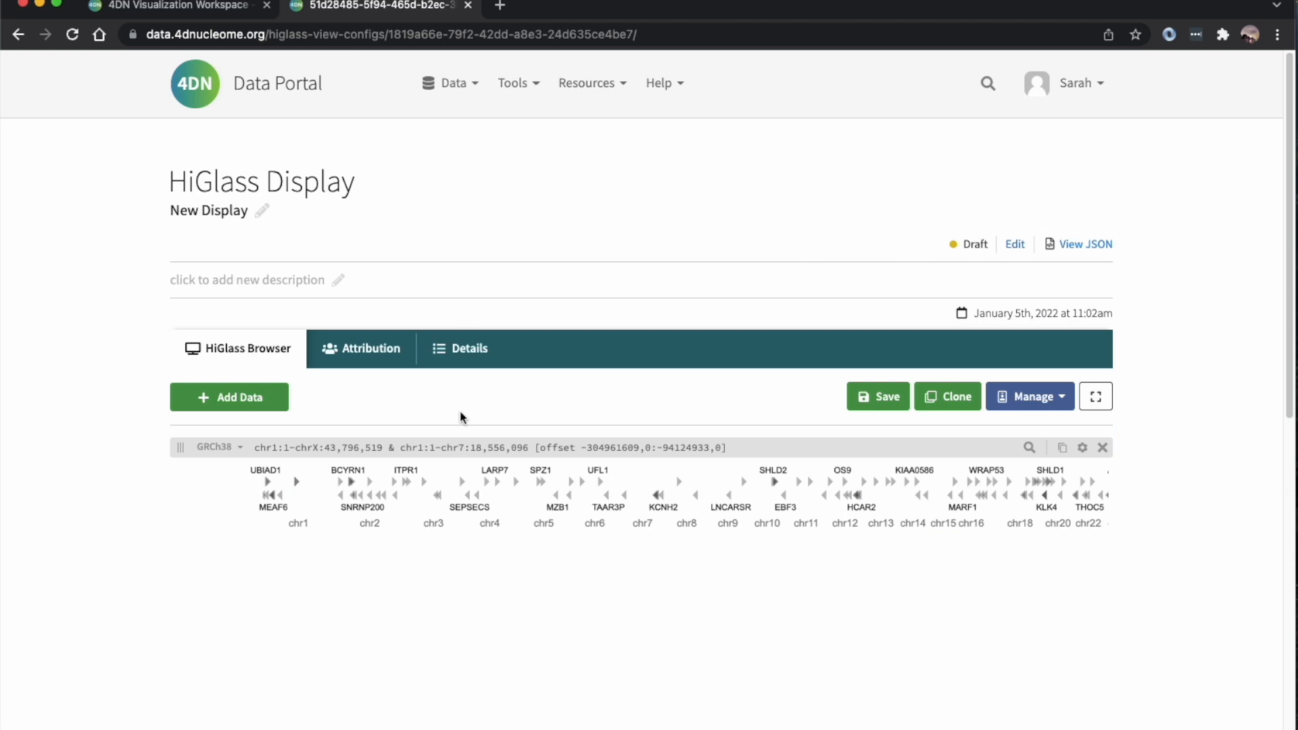
mouse_move(230, 396)
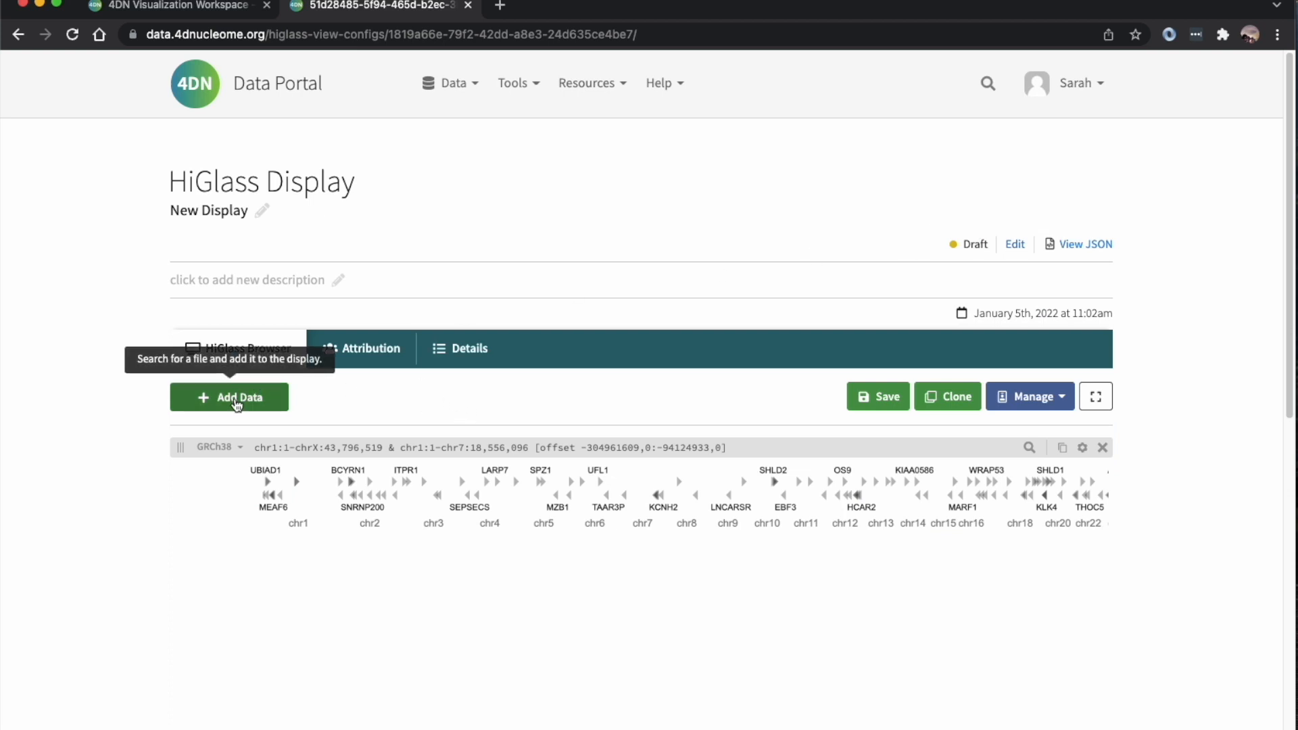
Filter the Add Data file search to Micro-C experiments on H1-hESC (Tier 1) cells
left_click(230, 396)
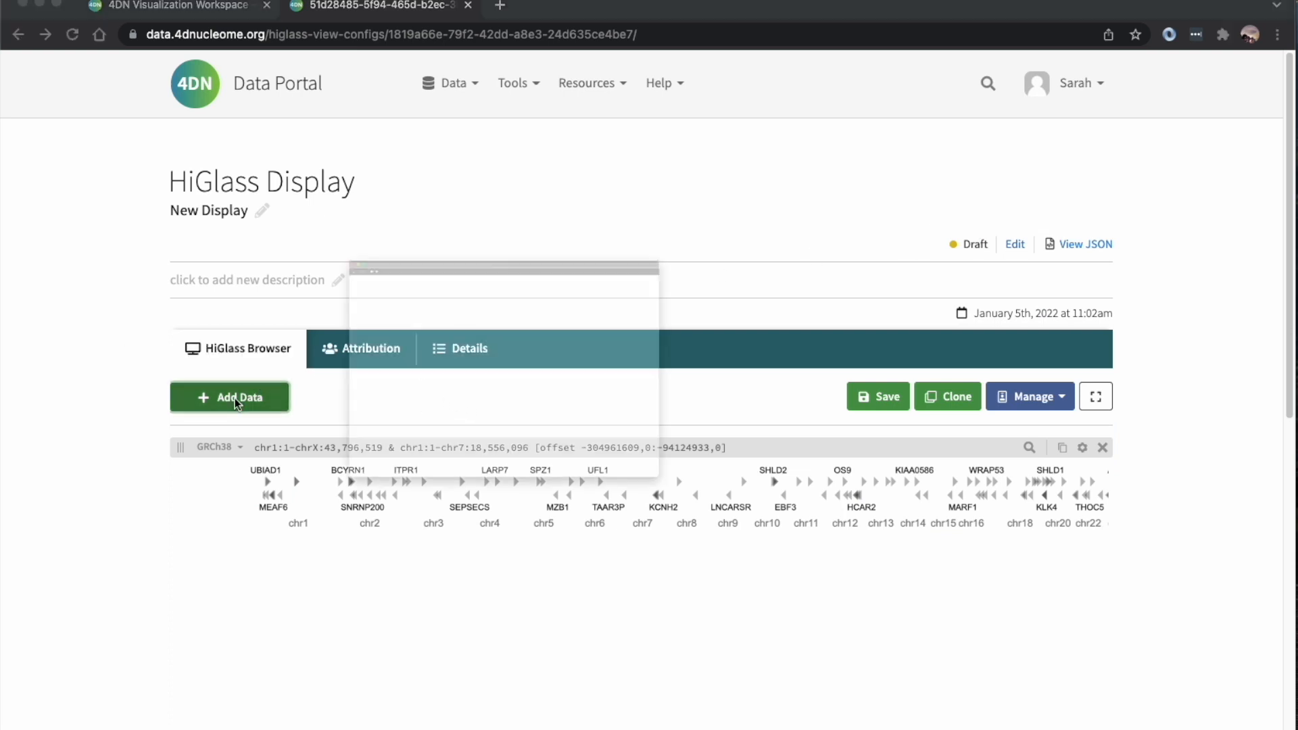
left_click(230, 397)
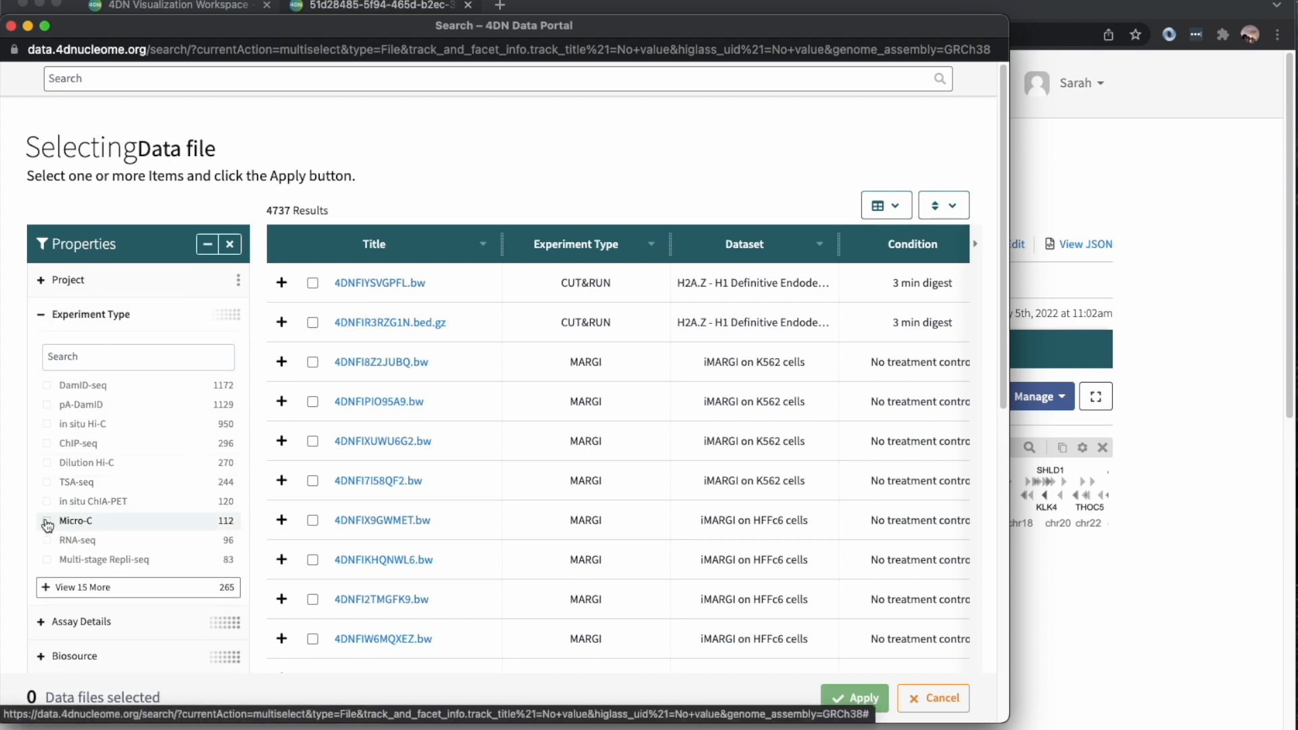
left_click(76, 521)
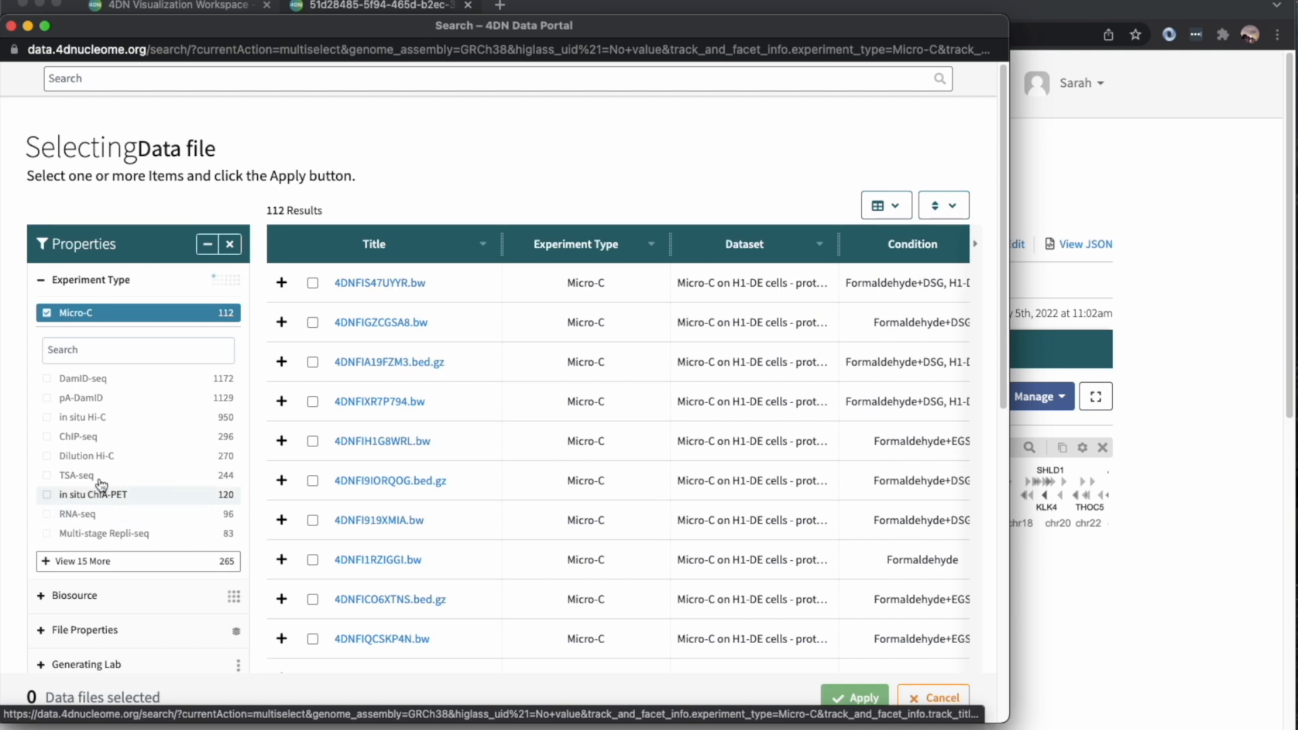
scroll("down", 3)
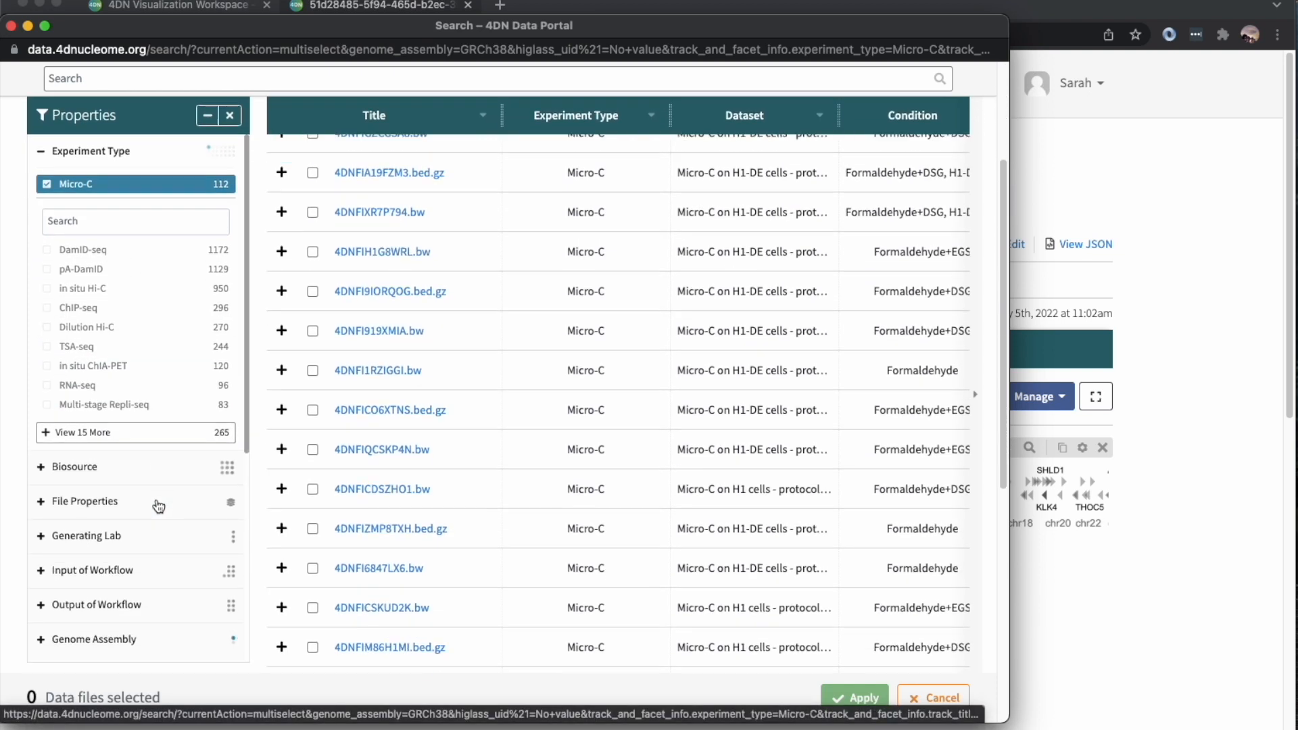
left_click(69, 467)
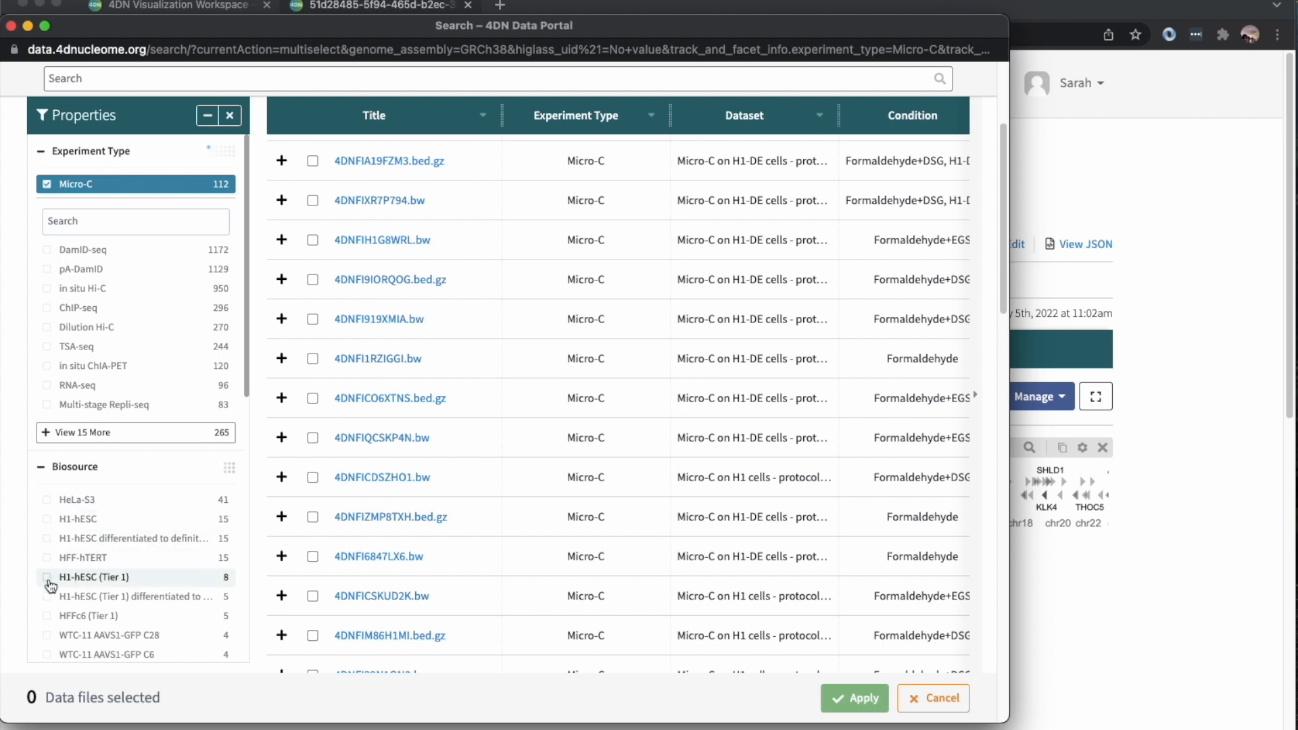
left_click(95, 577)
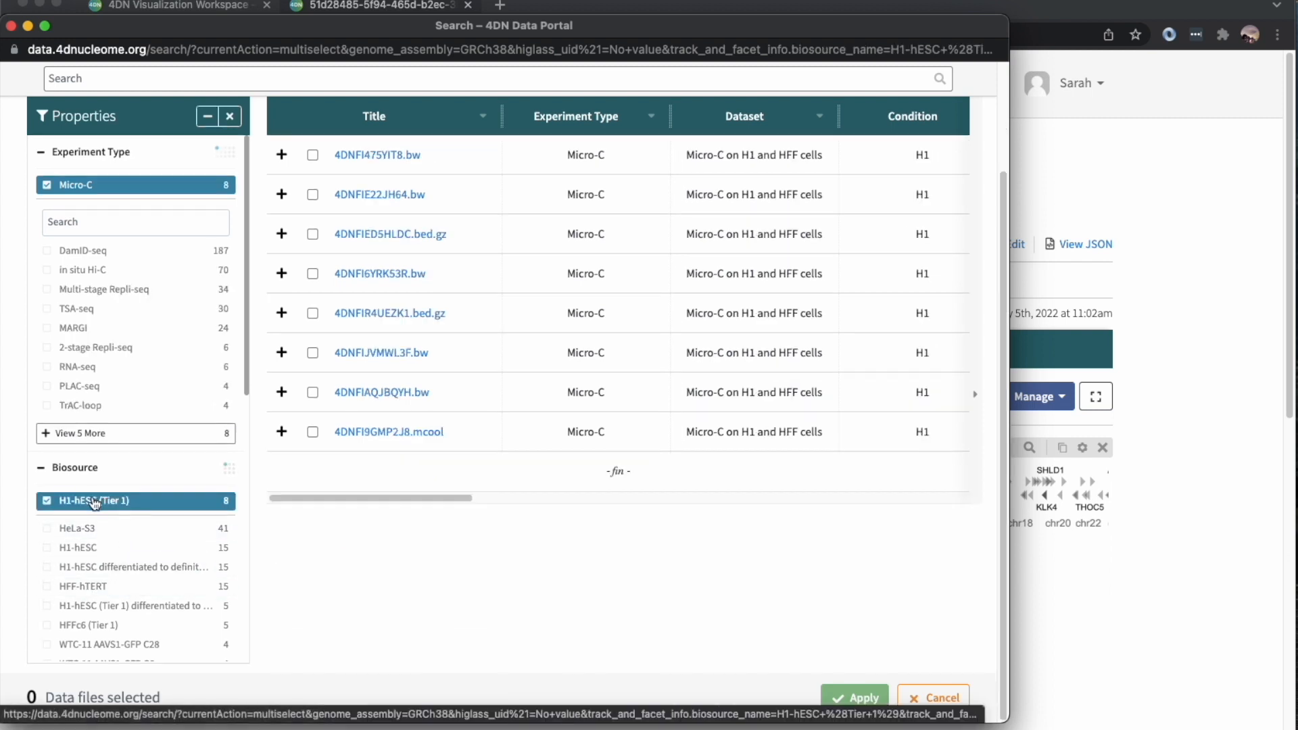
mouse_move(95, 606)
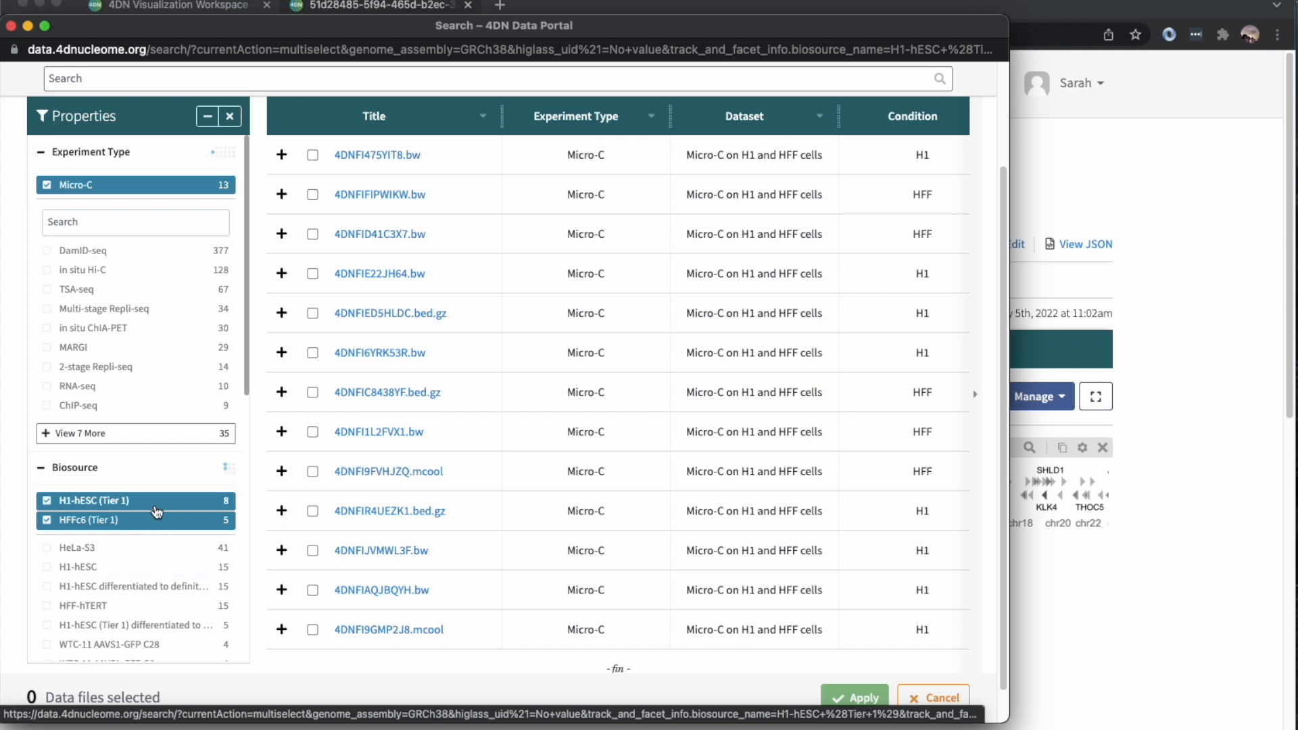
mouse_move(161, 531)
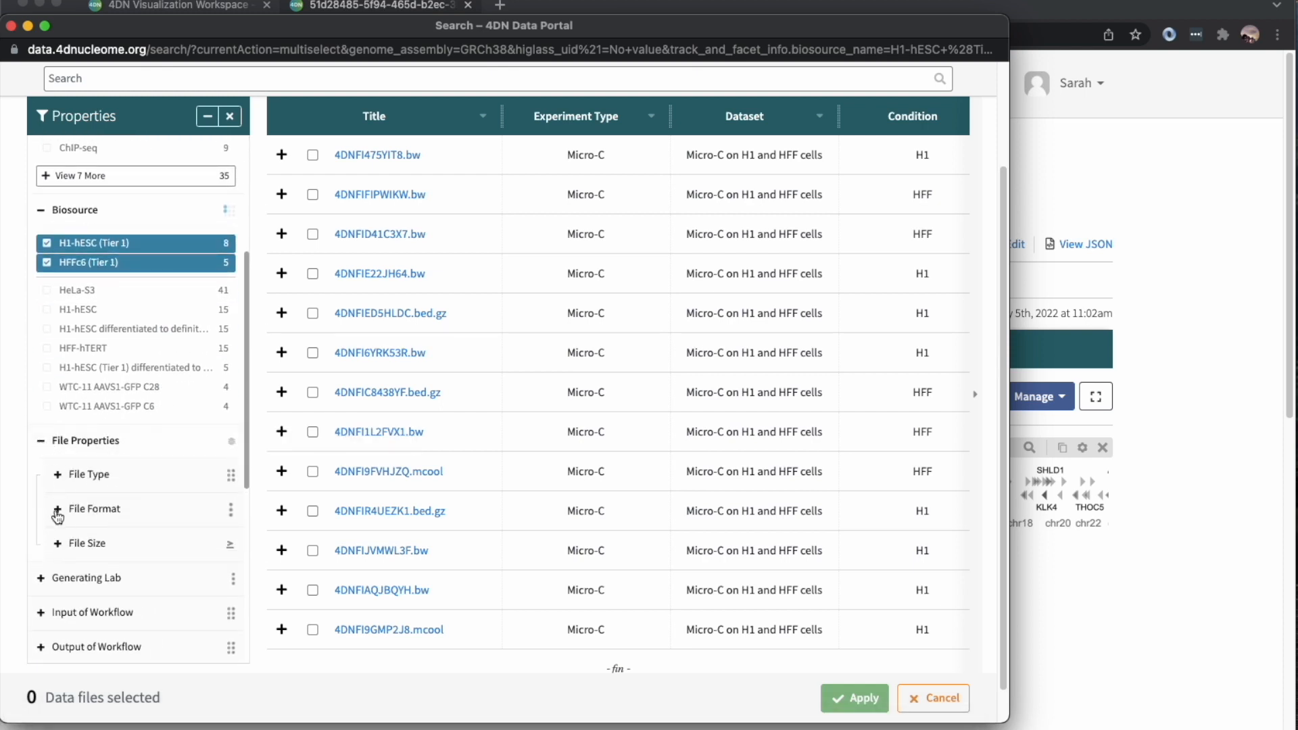
Restrict results to mcool files and select the HFF and H1 Micro-C contact maps
left_click(95, 509)
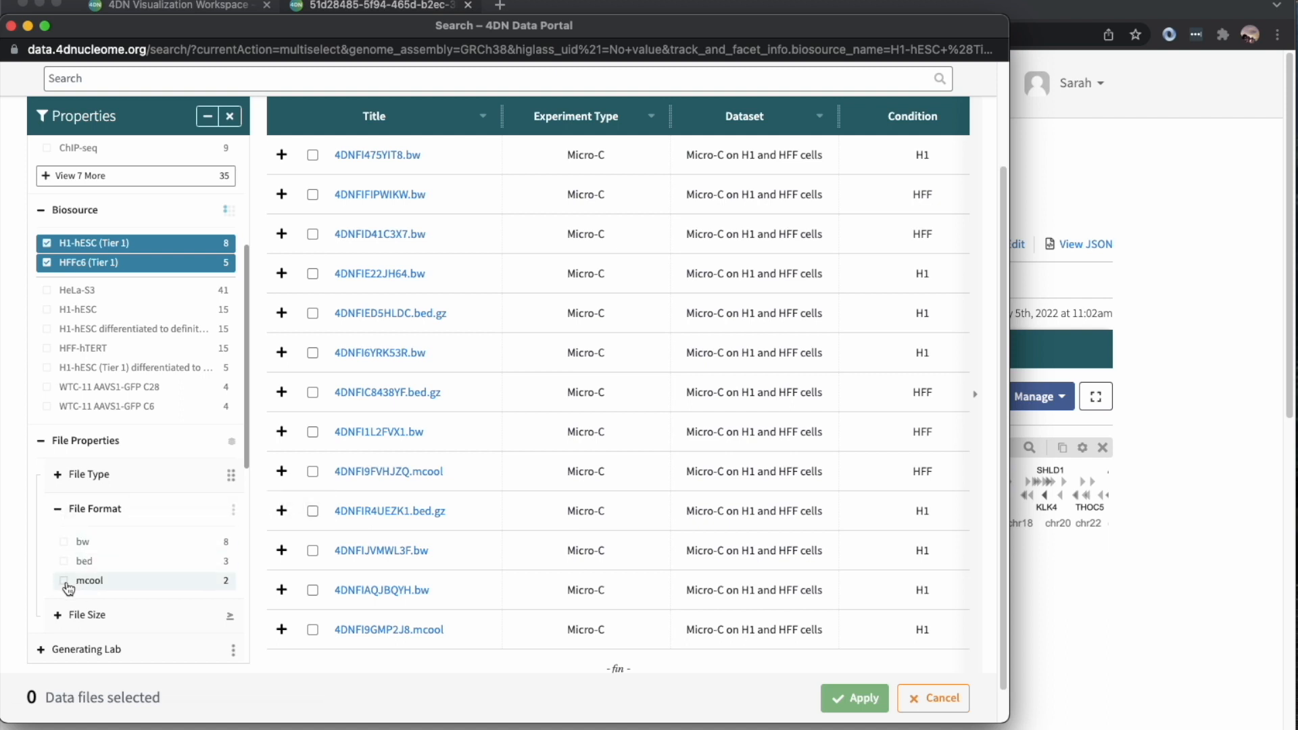
left_click(64, 580)
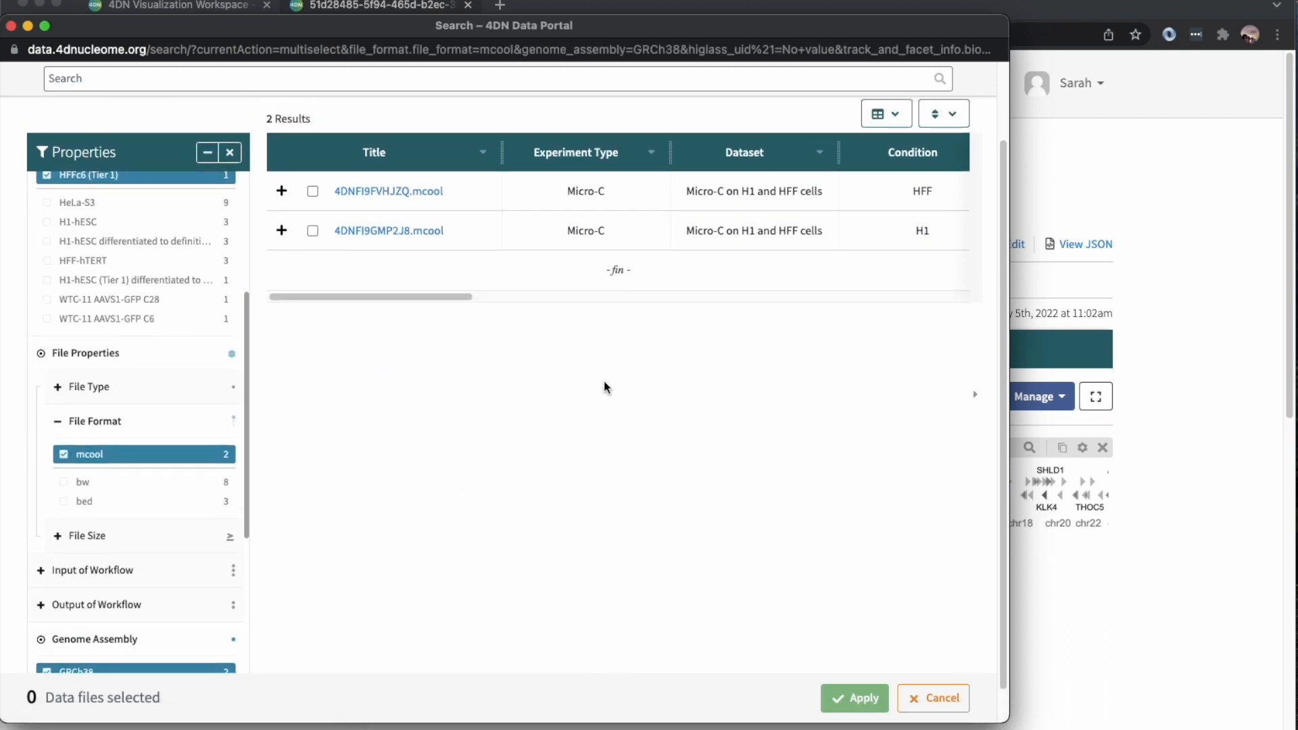
left_click(312, 191)
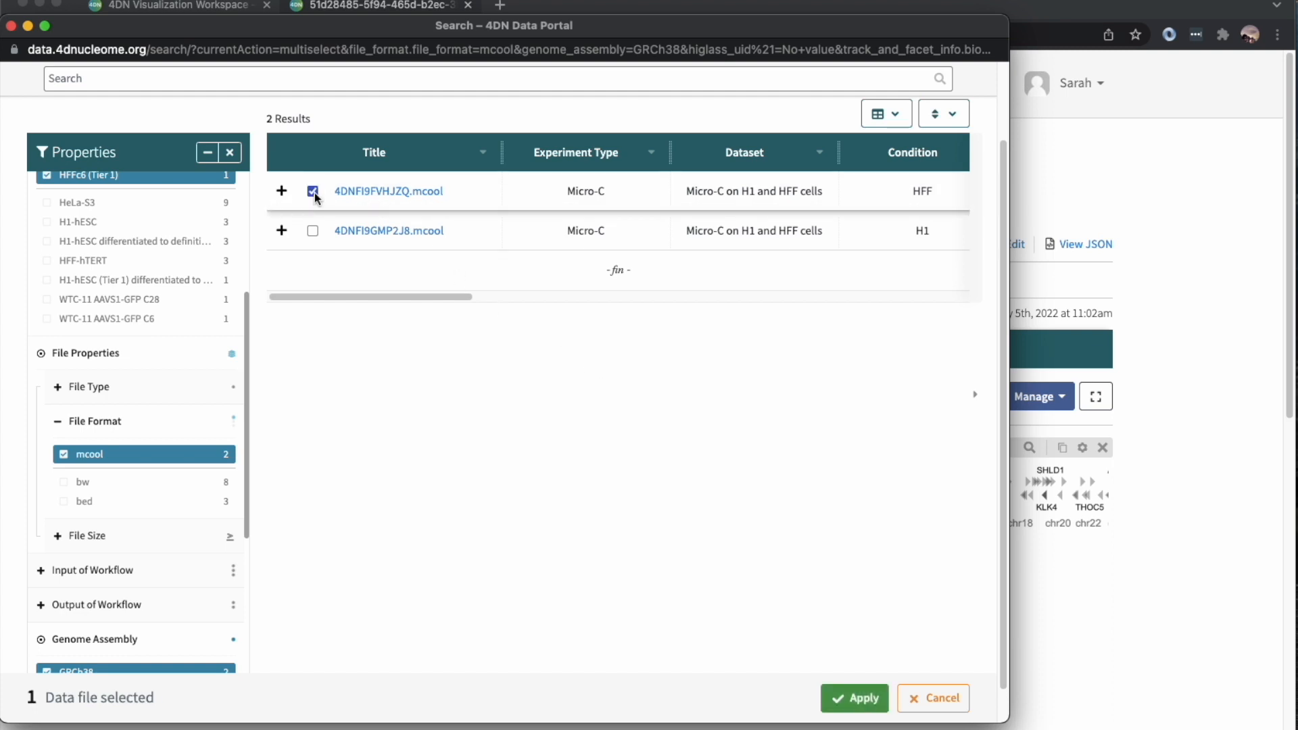
left_click(312, 232)
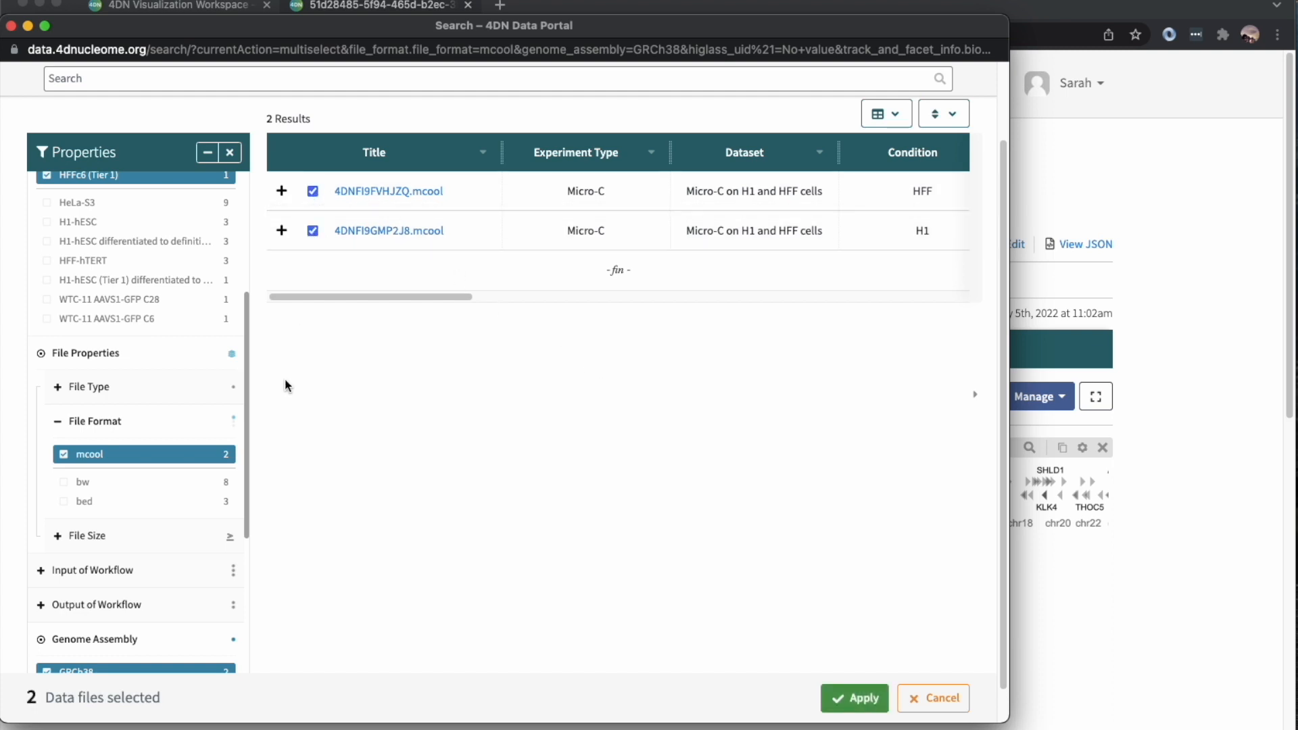
mouse_move(84, 501)
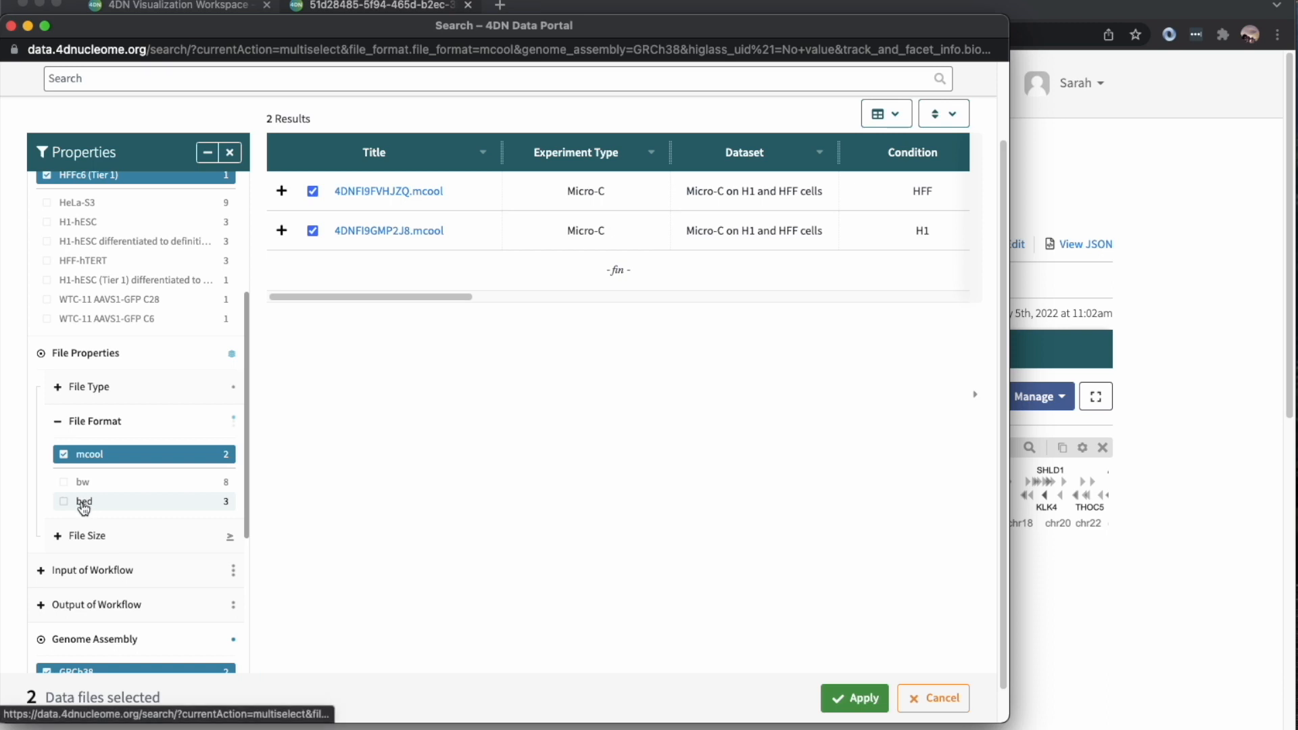
Include bed files, select boundaries 4DNFIC8438YF and 4DNFIED5HLDC, and apply all four files
left_click(84, 500)
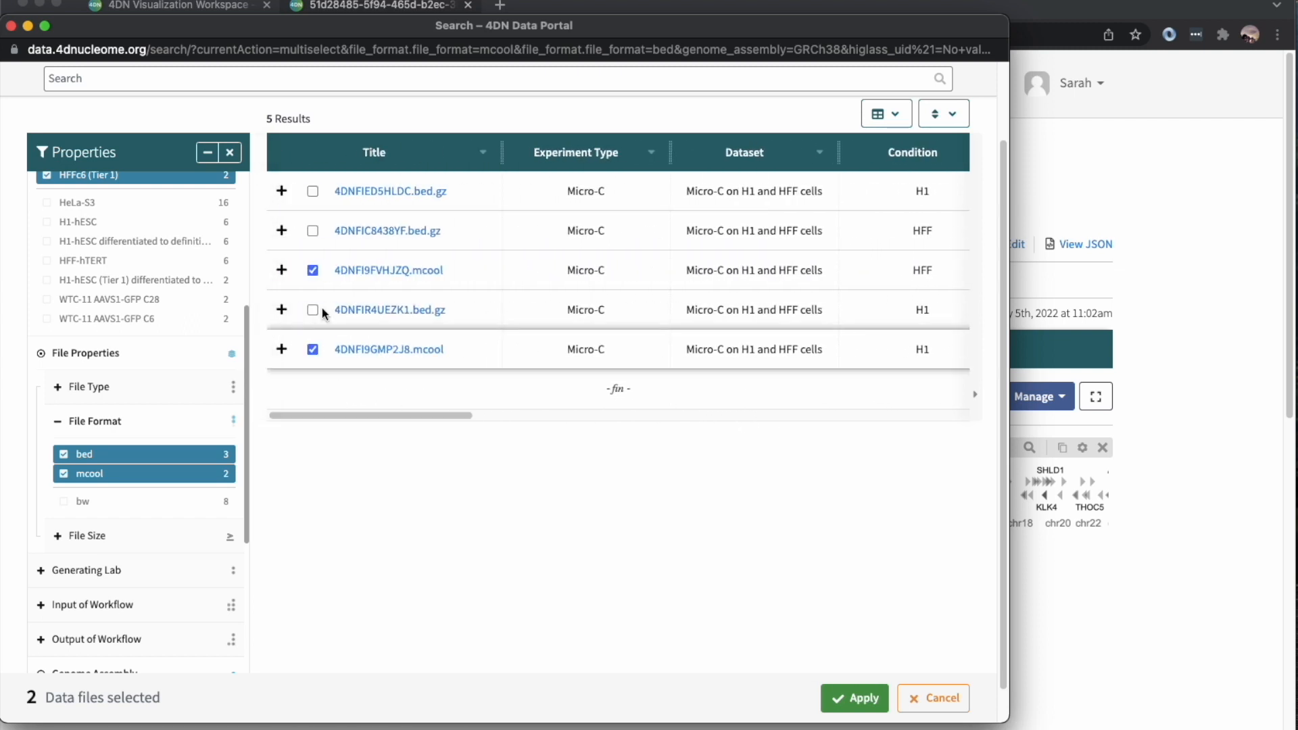
left_click(312, 229)
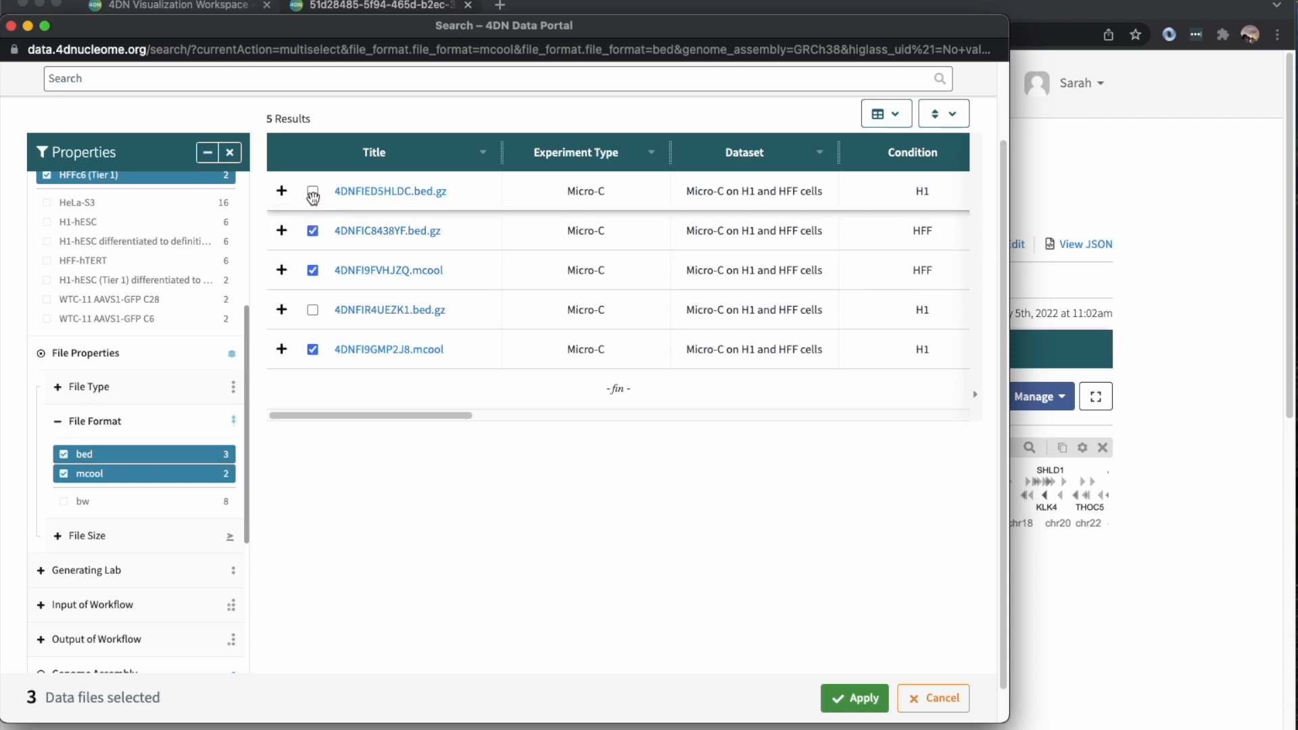
left_click(312, 191)
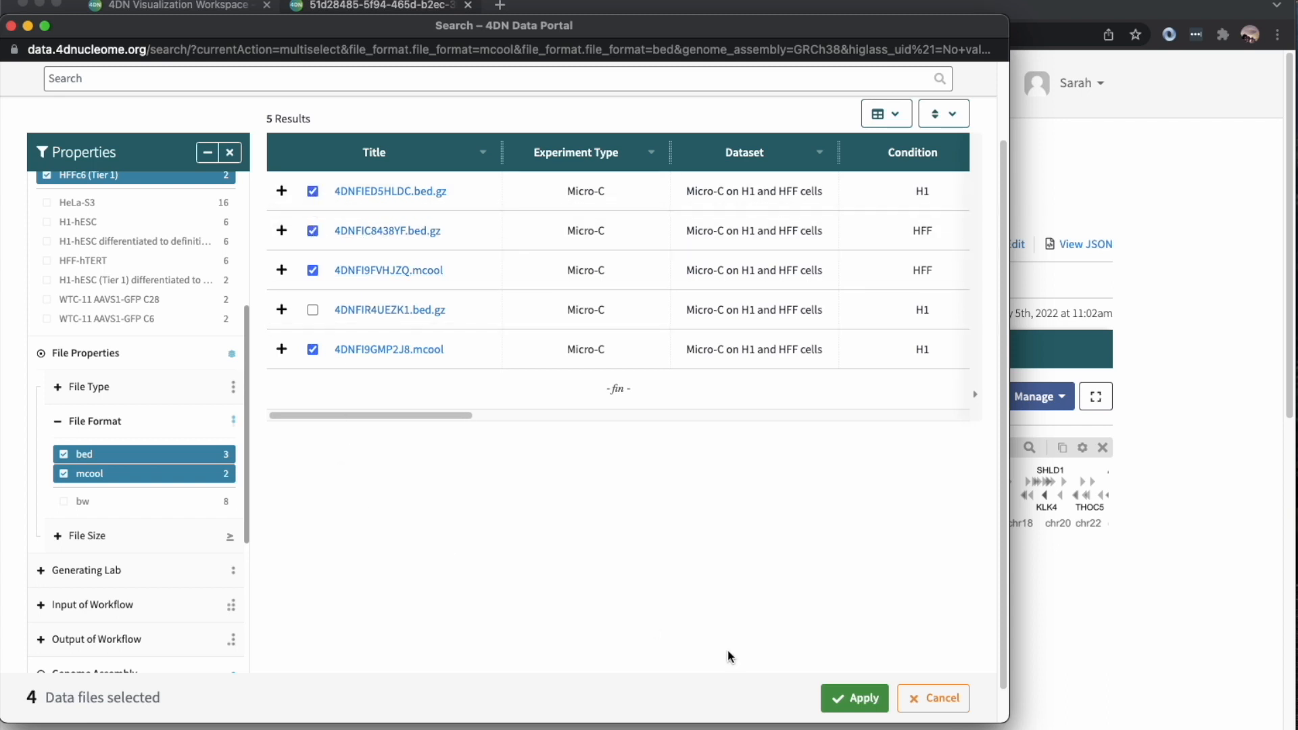
left_click(861, 697)
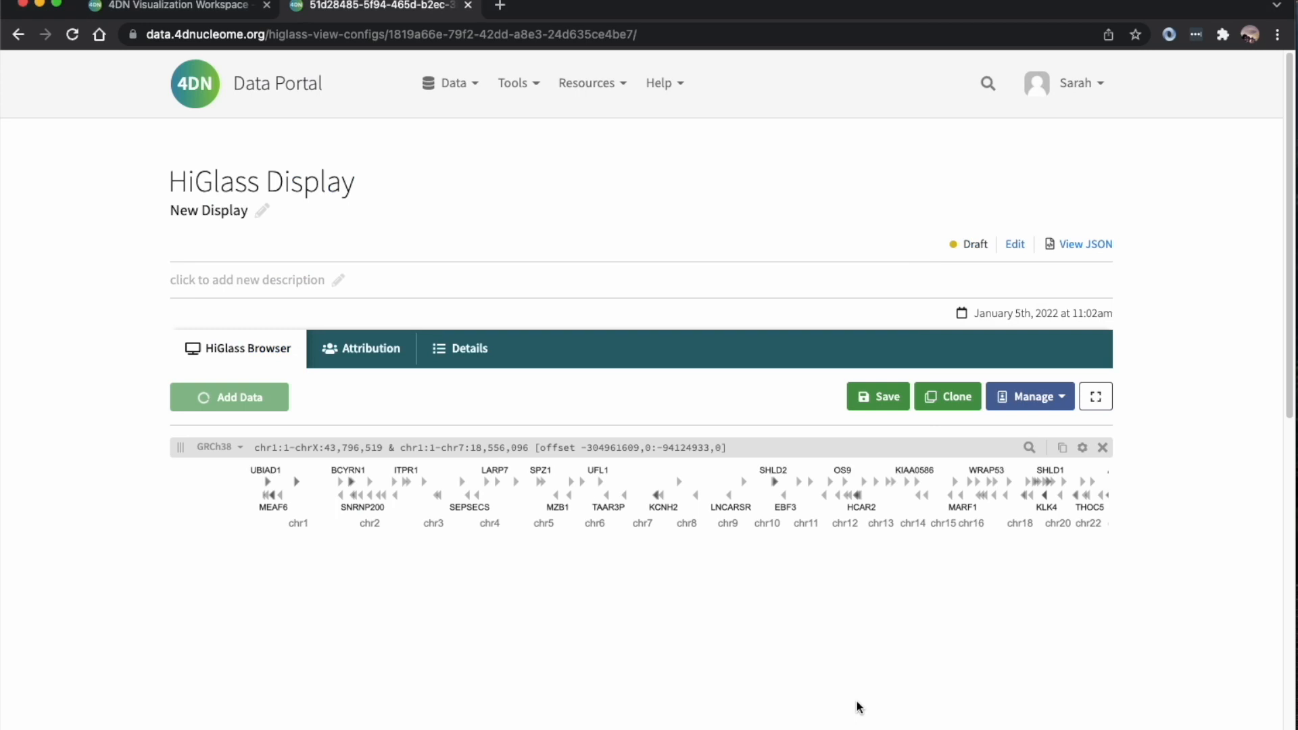
left_click(228, 396)
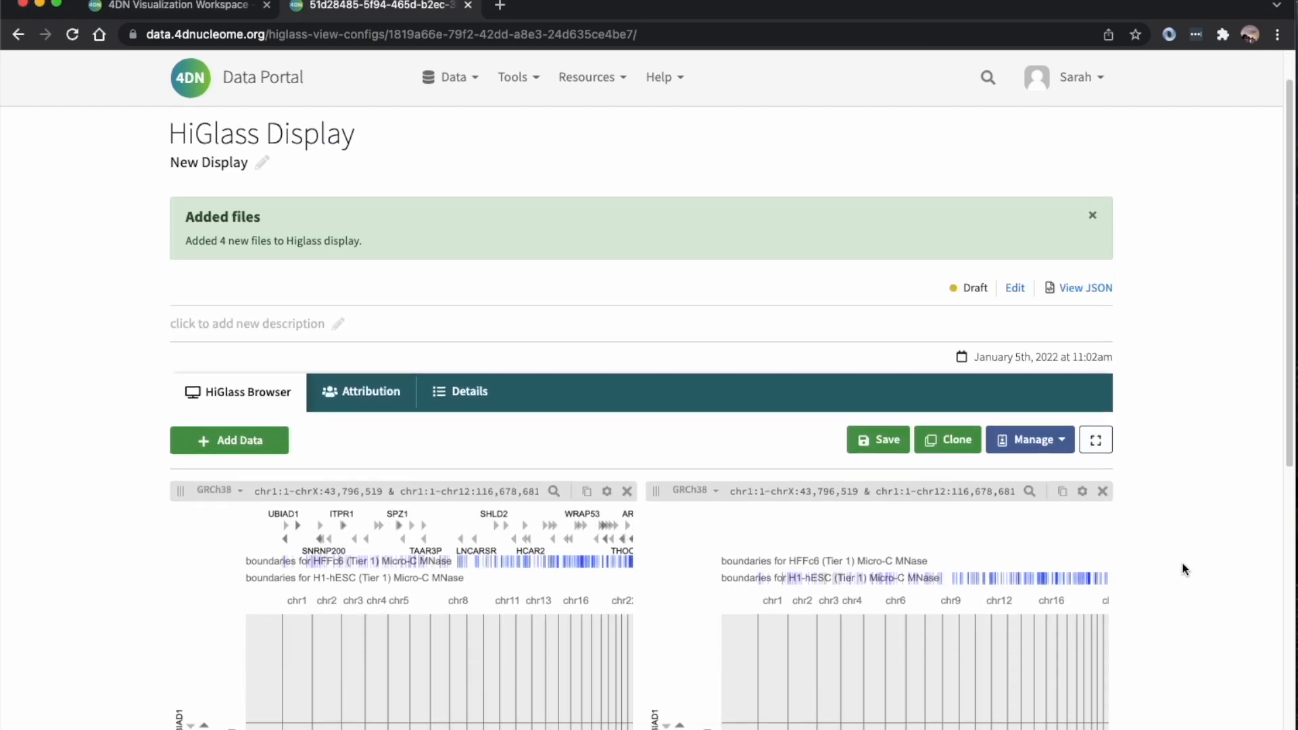
scroll("down", 3)
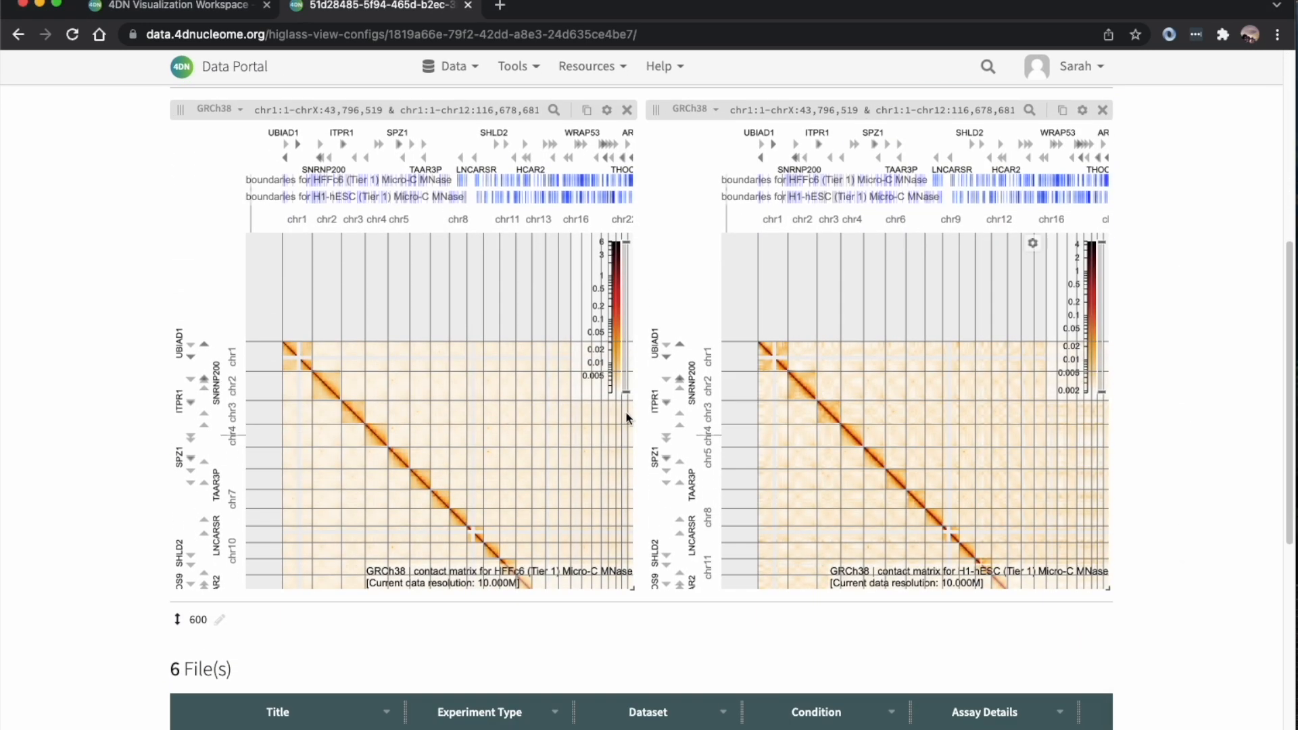
mouse_move(868, 392)
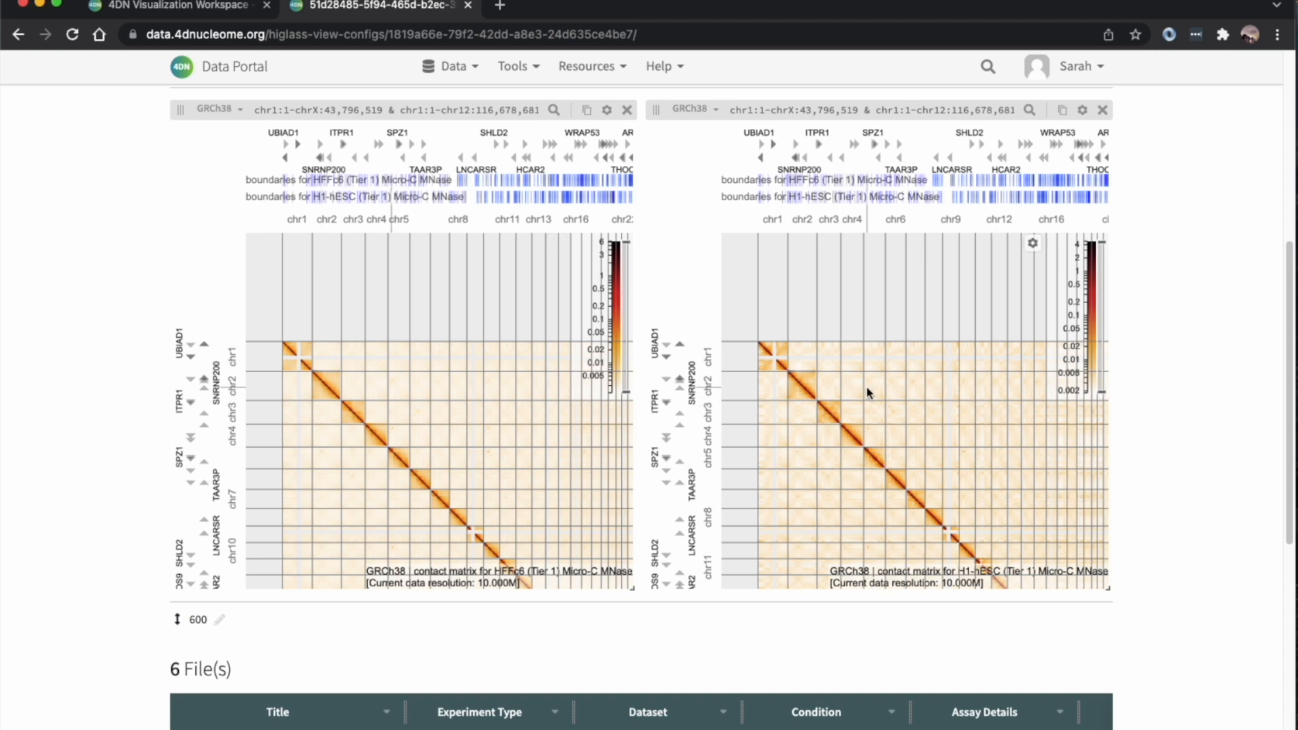
mouse_move(519, 356)
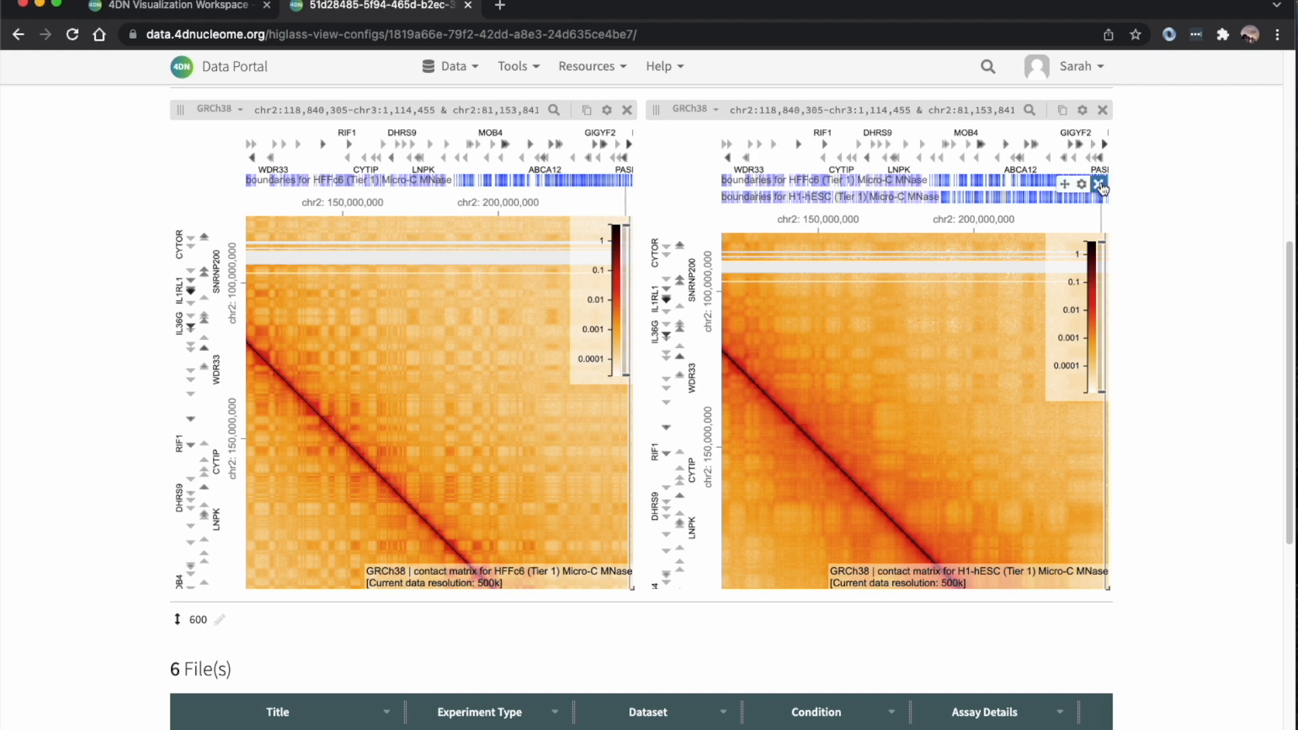
Remove the HFFc6 boundaries track from the H1-hESC contact map view
left_click(1101, 182)
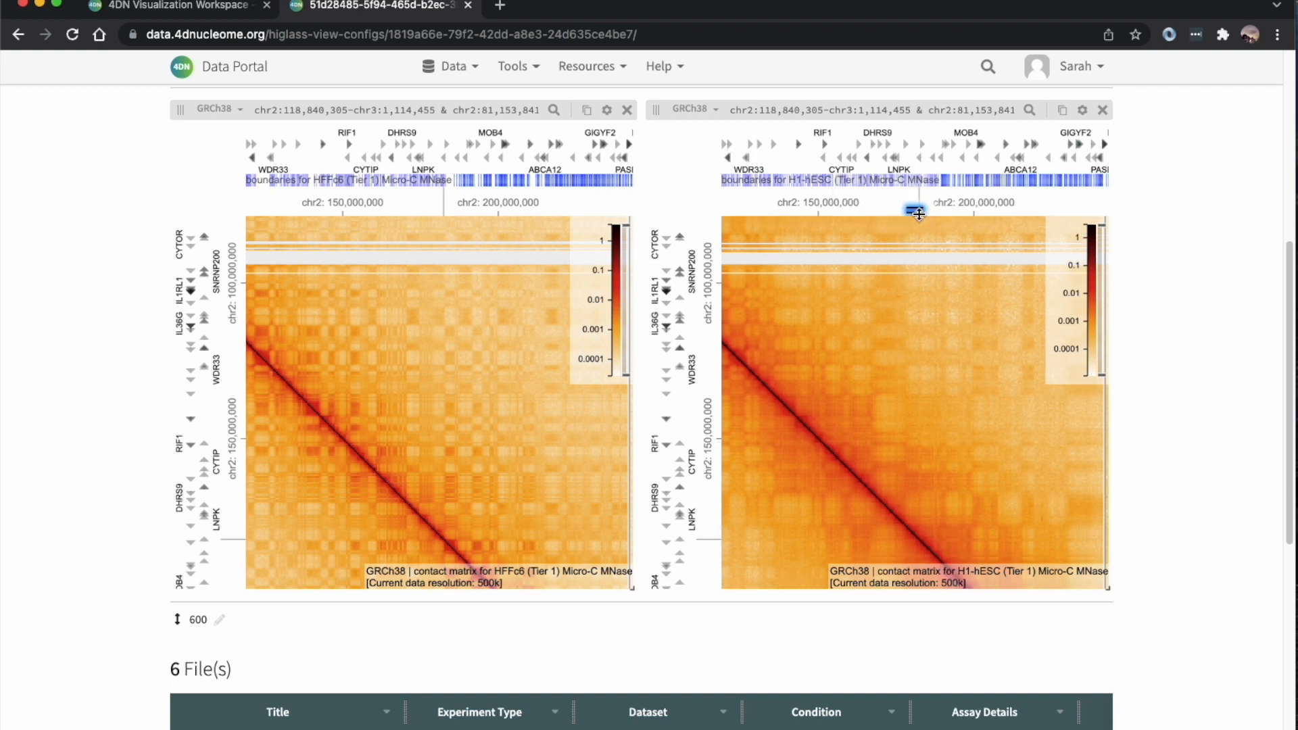
mouse_move(383, 274)
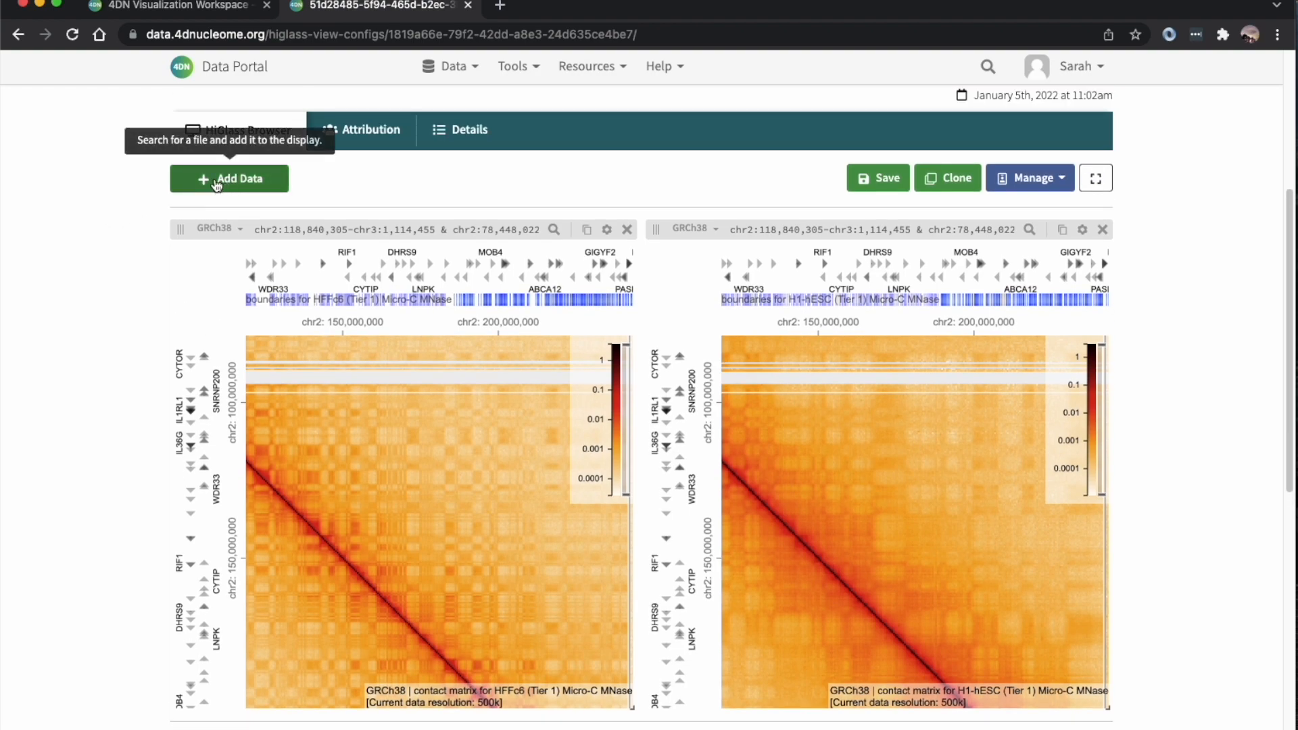
Filter the file search to ATAC-seq files from H1-hESC (Tier 1) and HFFc6 (Tier 1)
left_click(229, 178)
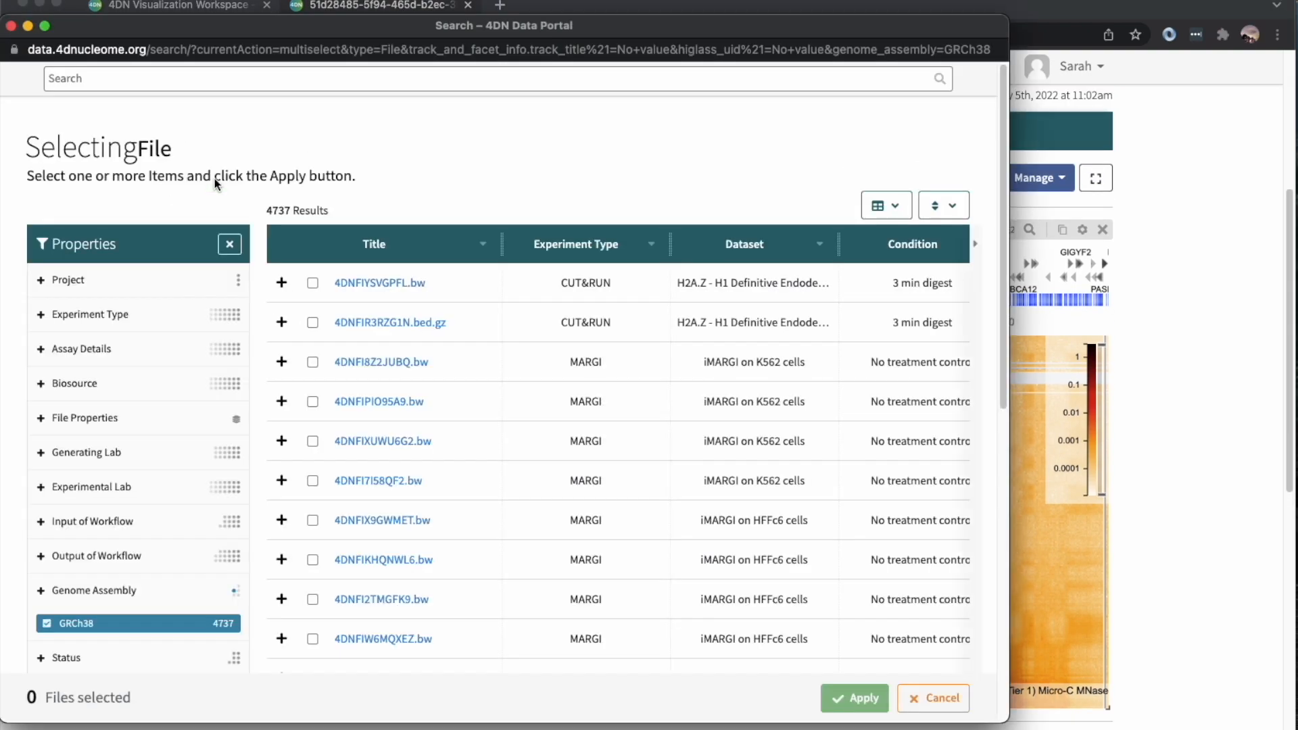
left_click(84, 314)
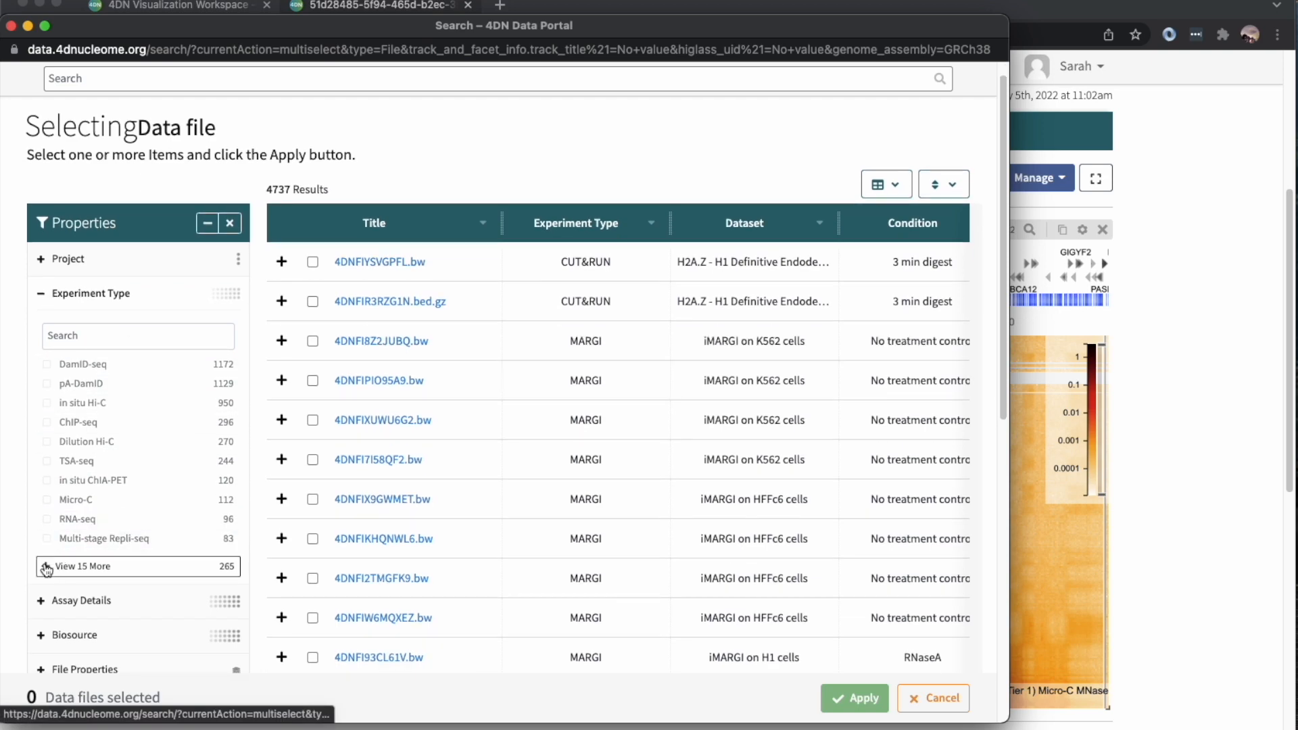
left_click(81, 566)
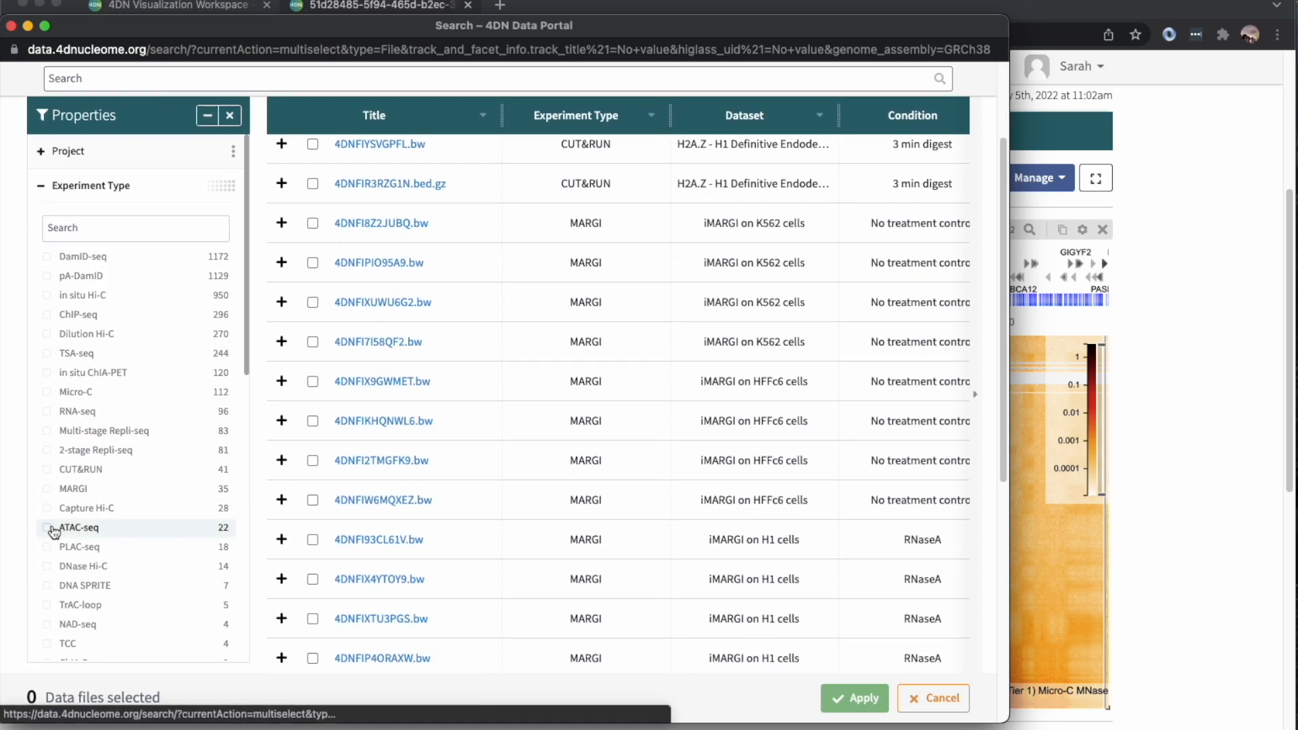
left_click(46, 527)
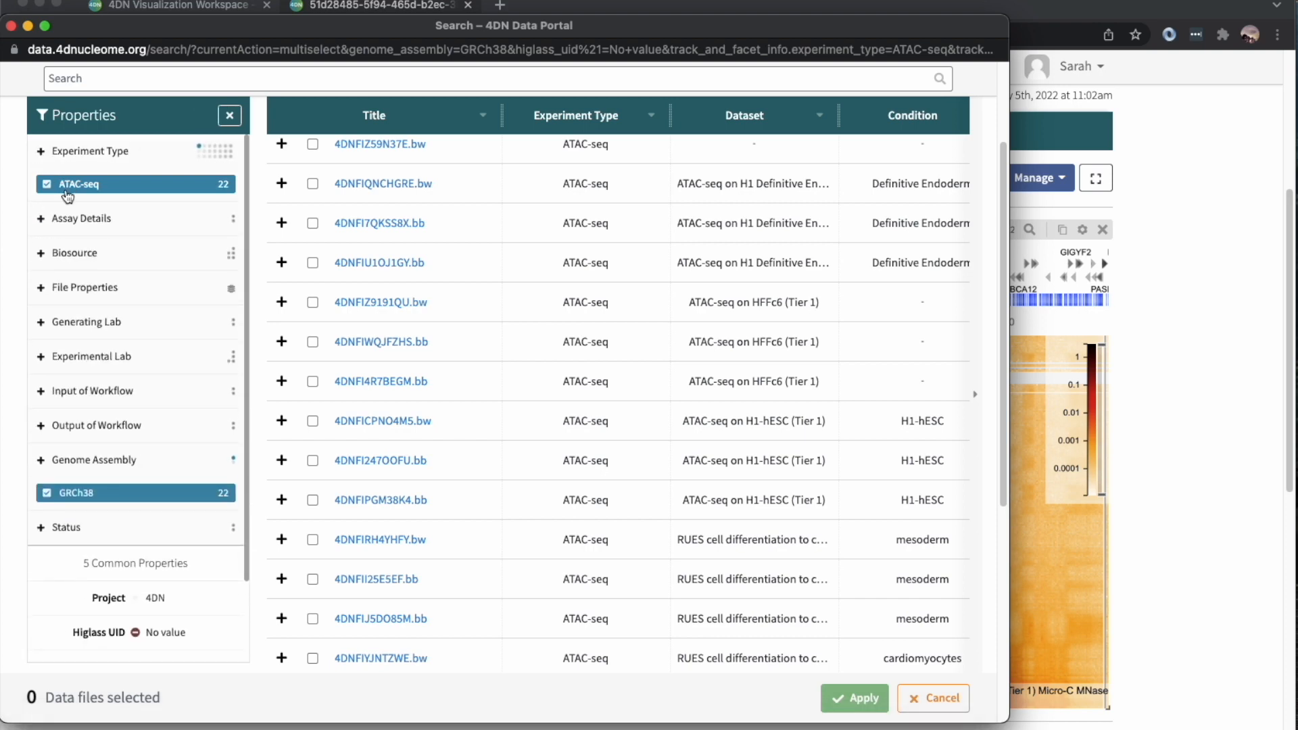
left_click(74, 253)
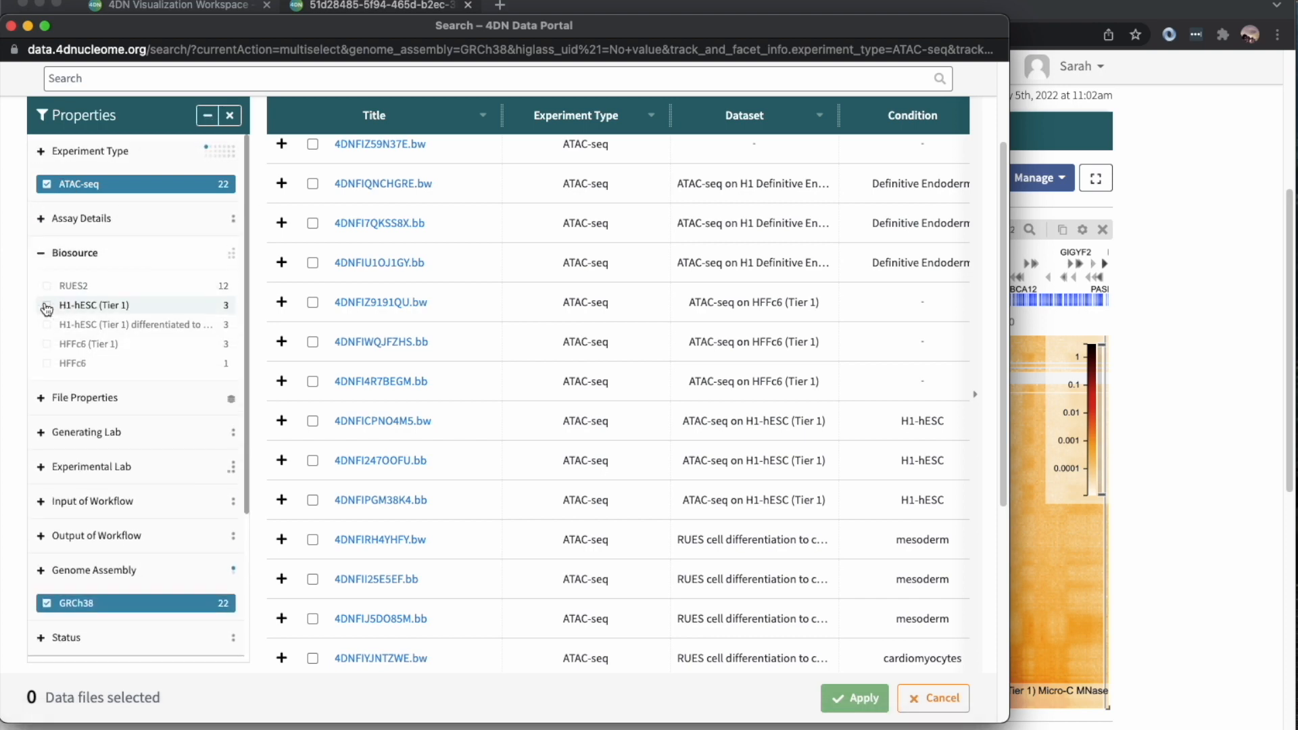
left_click(45, 305)
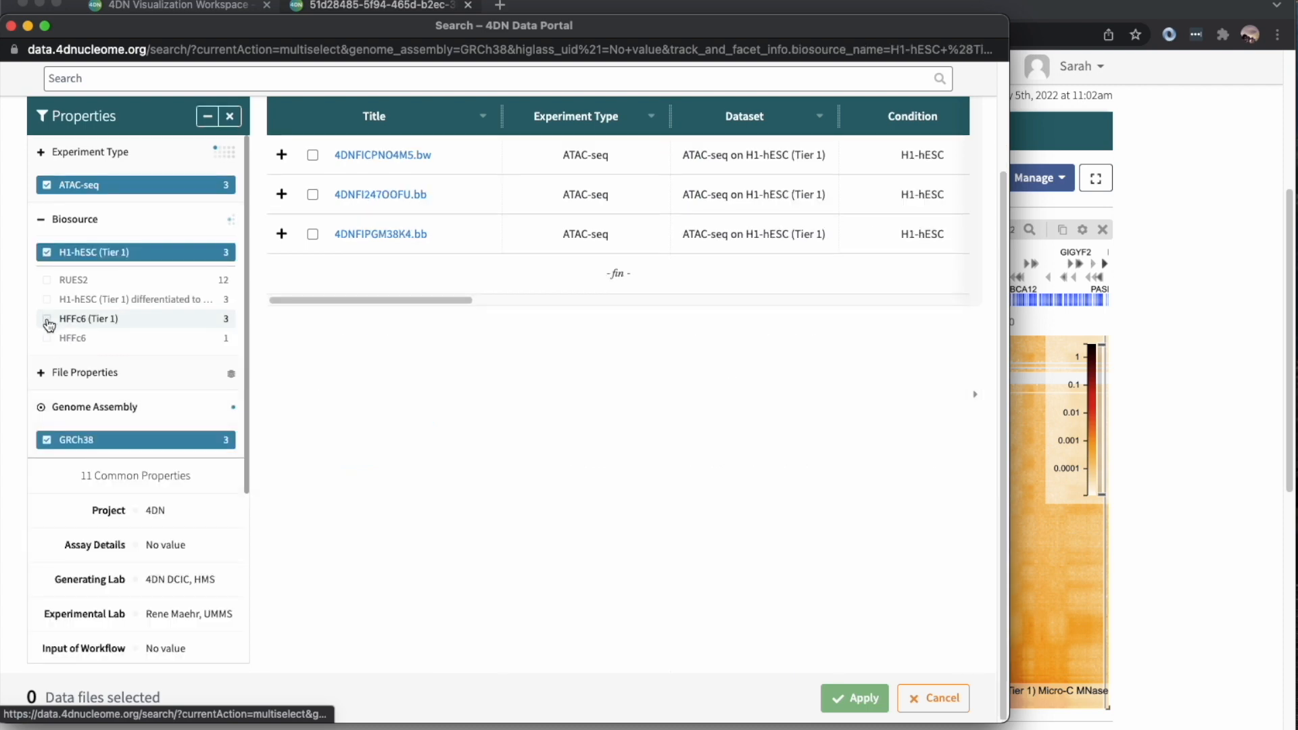
left_click(46, 319)
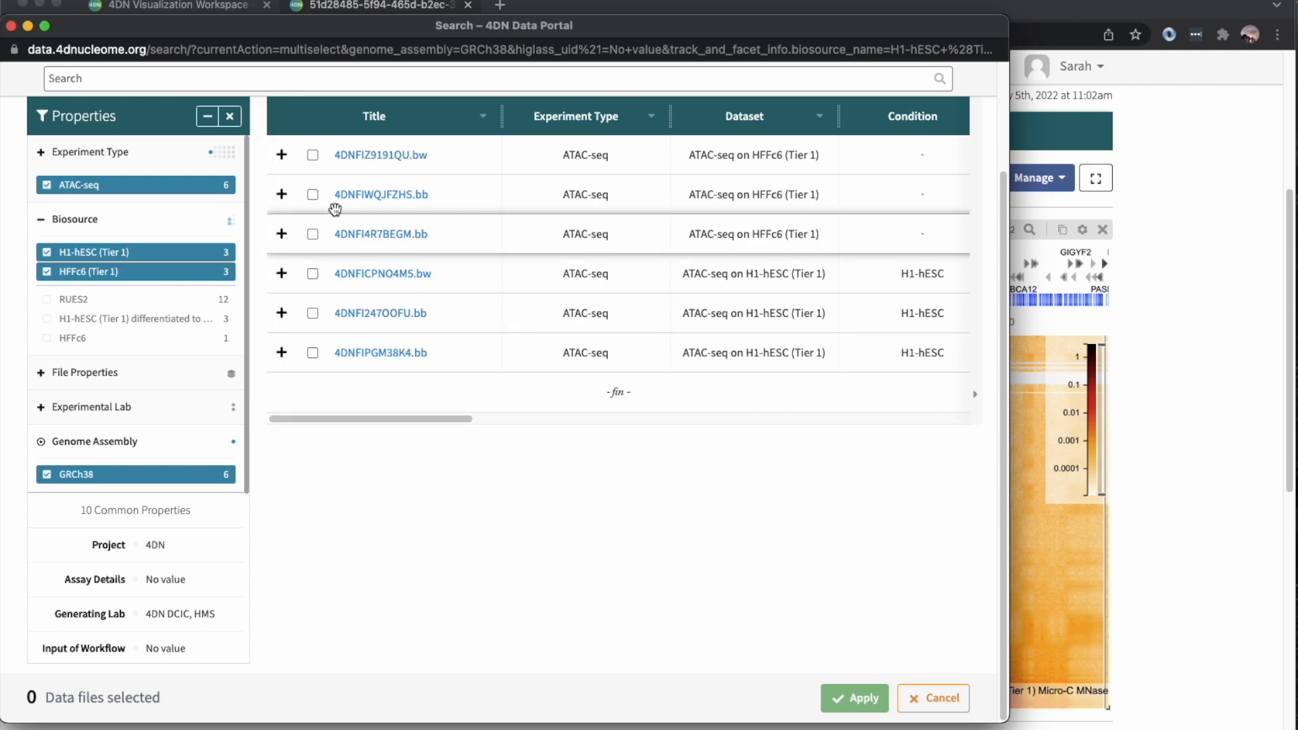
Add ATAC-seq signal files 4DNFIZ9191QU.bw and 4DNFICPNO4M5.bw to the display
left_click(313, 154)
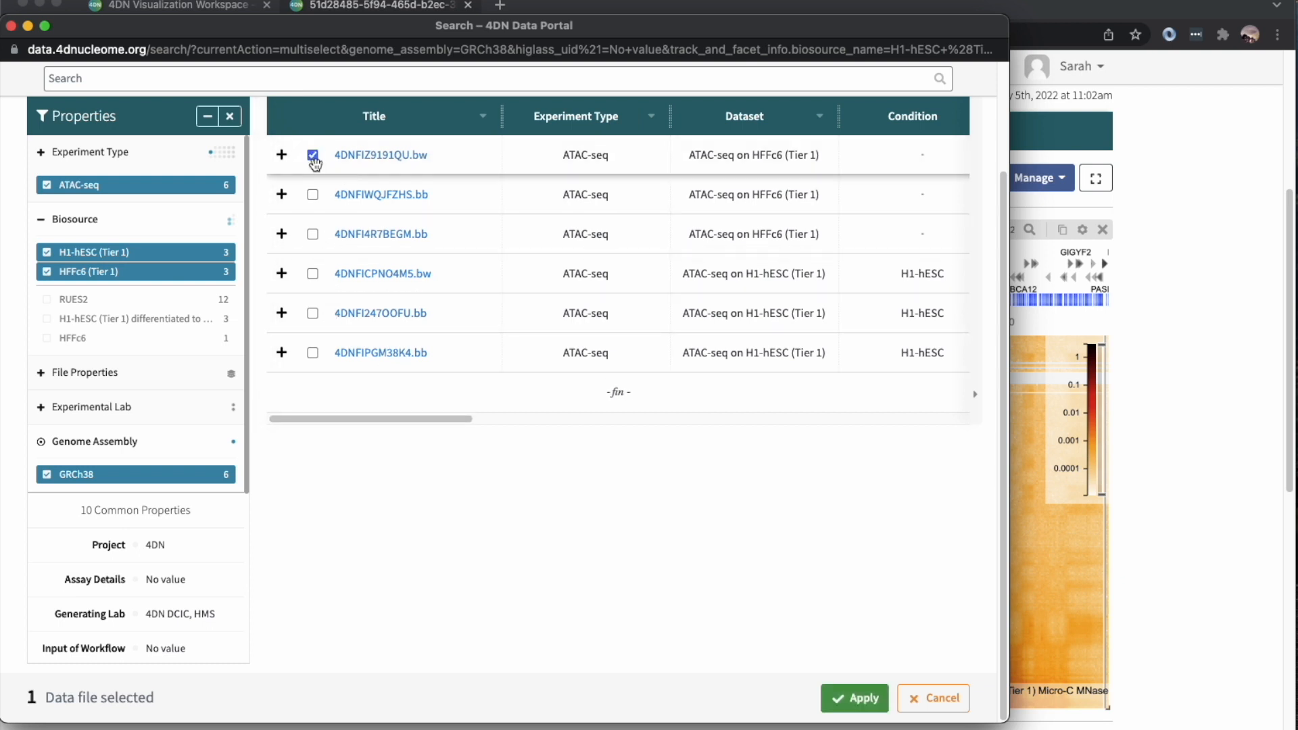
left_click(312, 273)
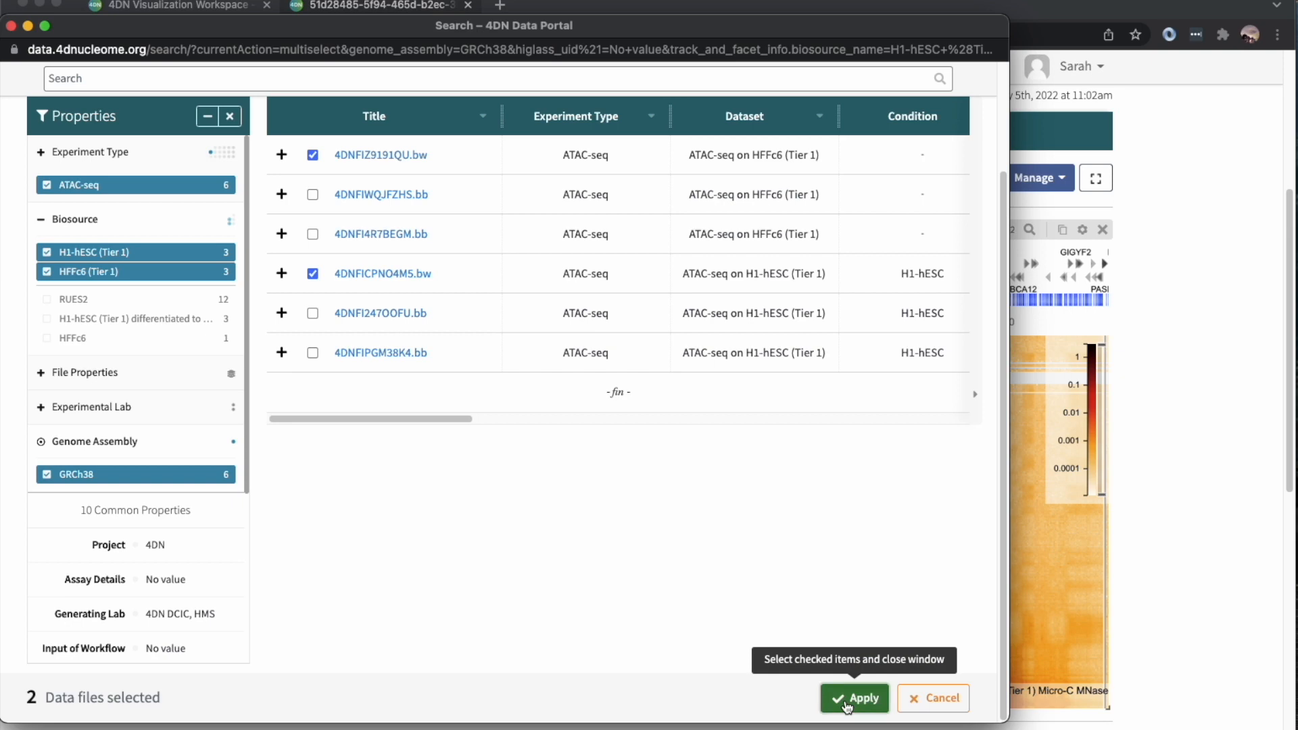
left_click(853, 697)
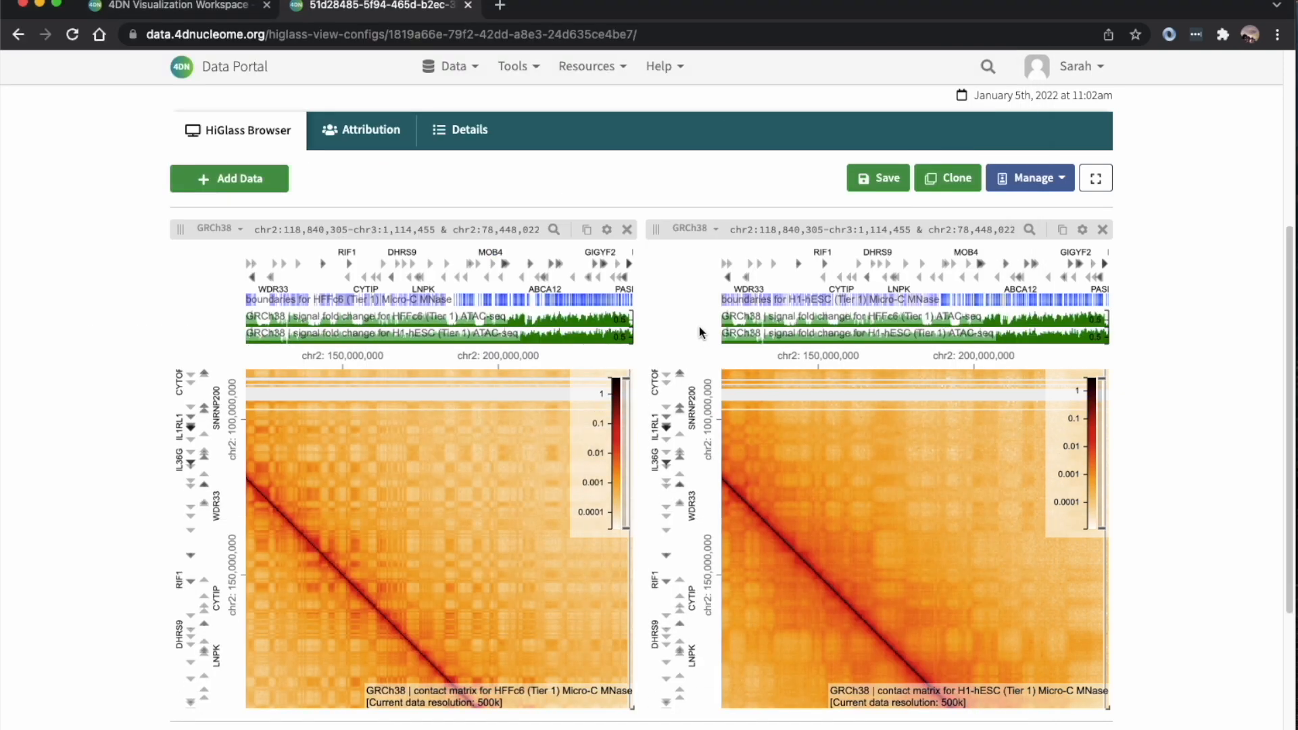
mouse_move(465, 335)
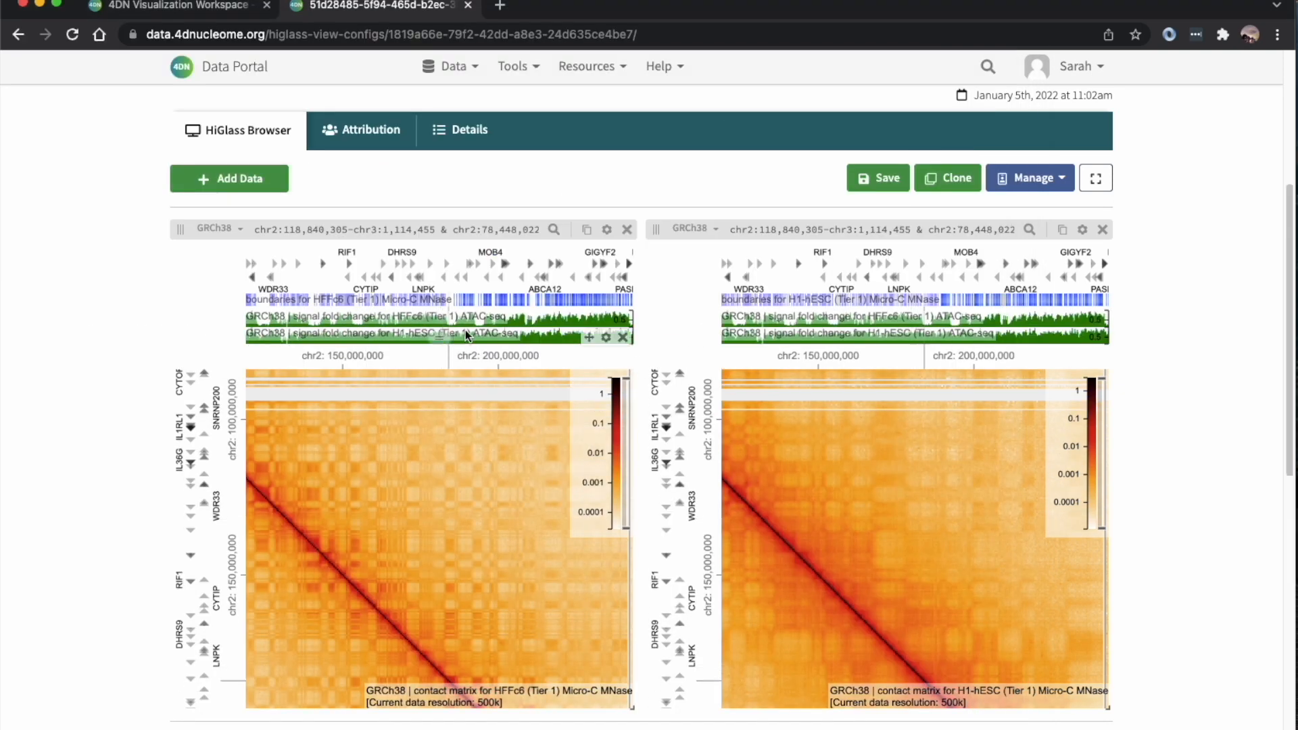
Remove the H1-hESC ATAC track from the left view and the HFFc6 track from the right
left_click(606, 336)
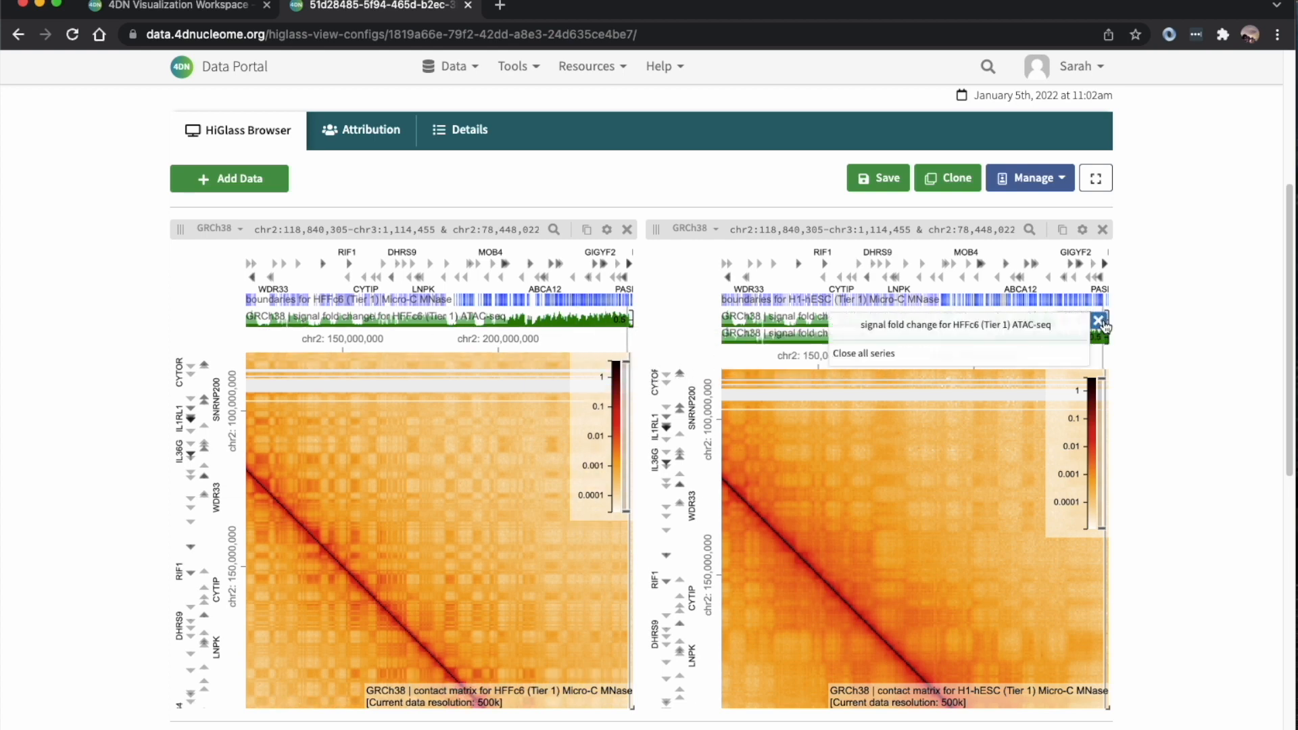
left_click(1101, 322)
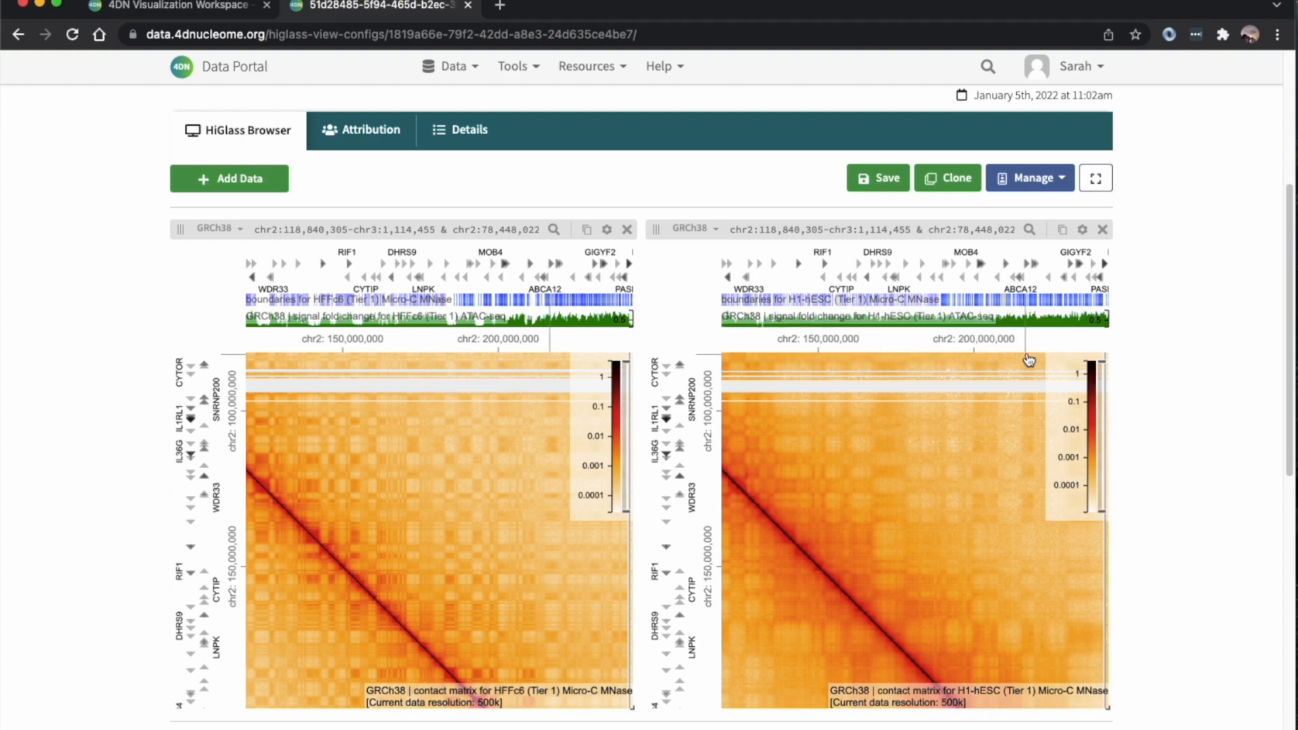
mouse_move(315, 500)
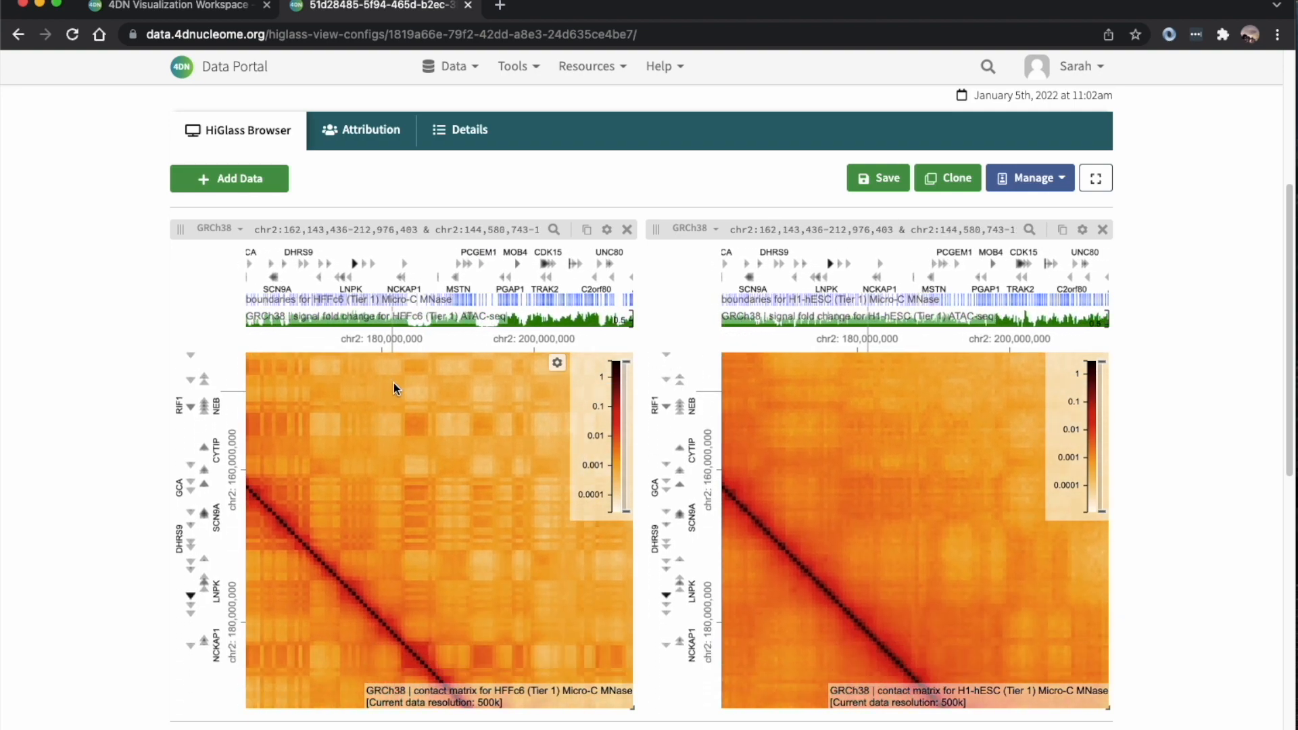
Zoom and pan both maps to chr2 around 180–204 Mb at 100 kb resolution
scroll("down", 3)
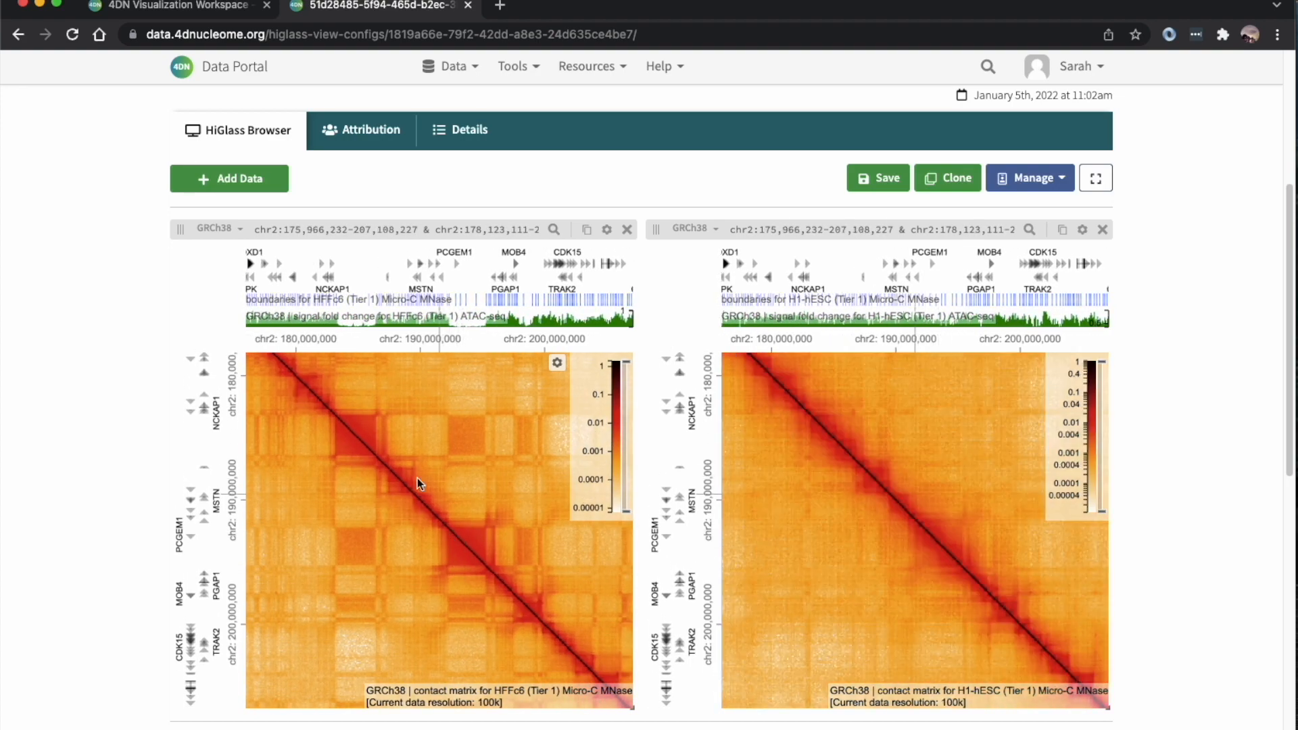
left_click_drag(418, 484, 487, 496)
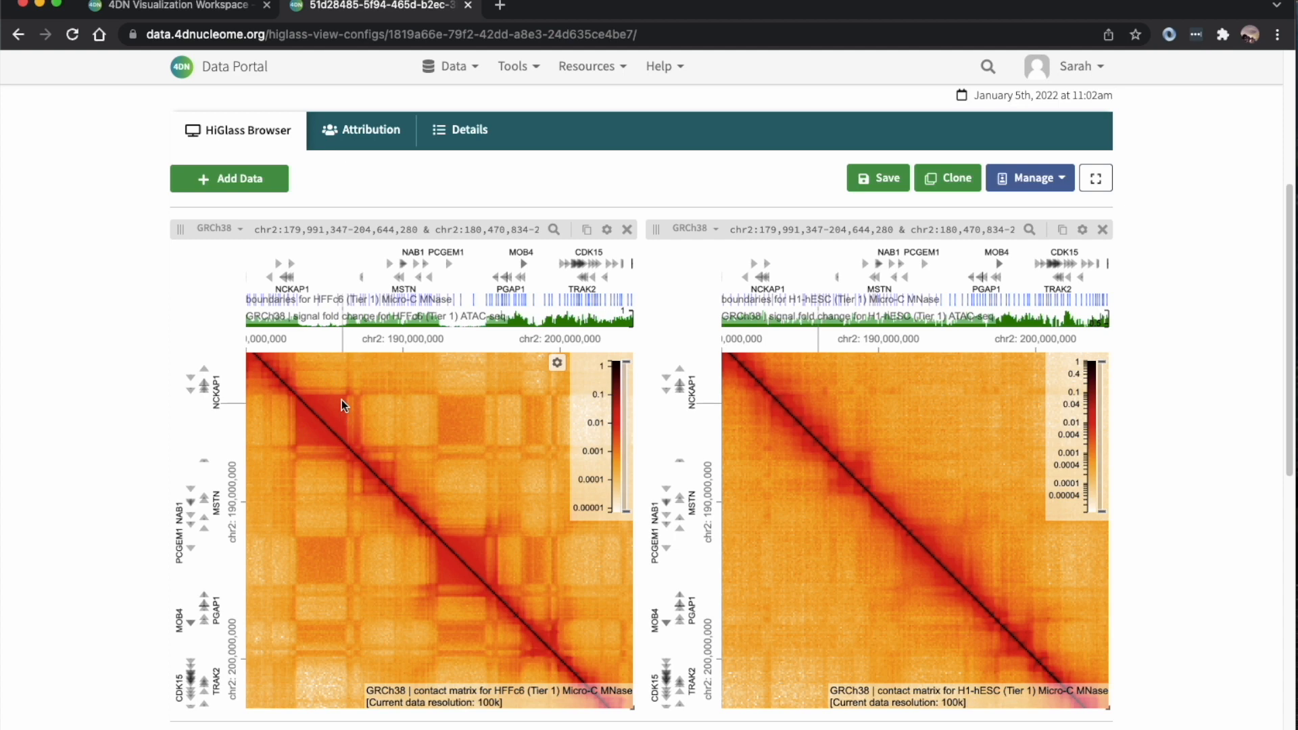
mouse_move(315, 412)
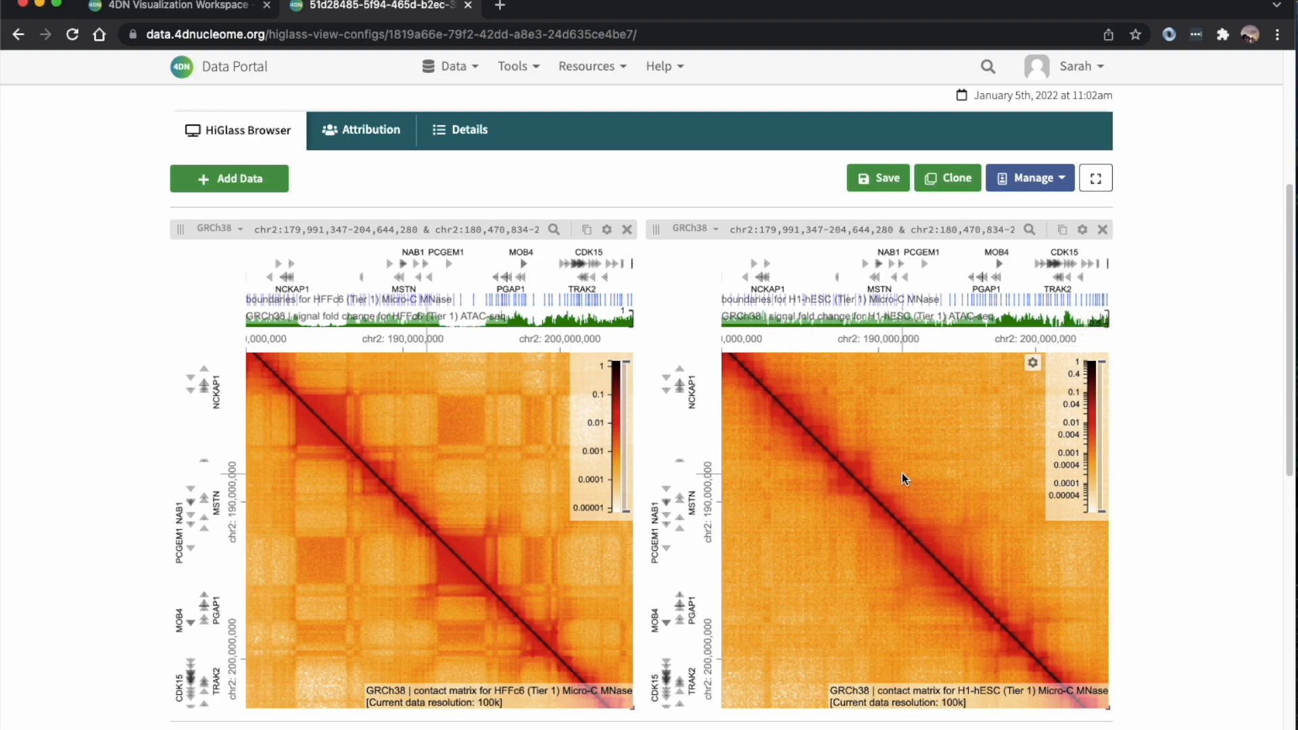
scroll("down", 3)
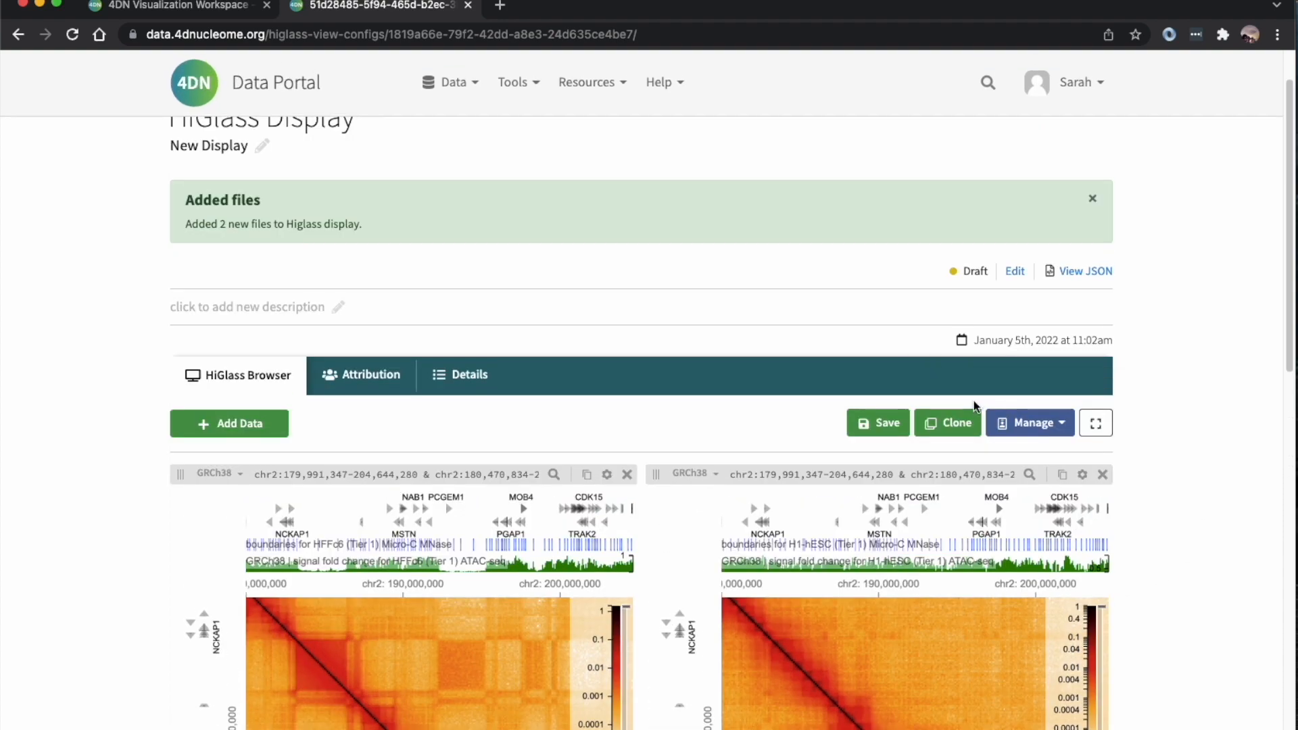
Save the current view and set the display to Visible by Everyone, releasing it
left_click(877, 422)
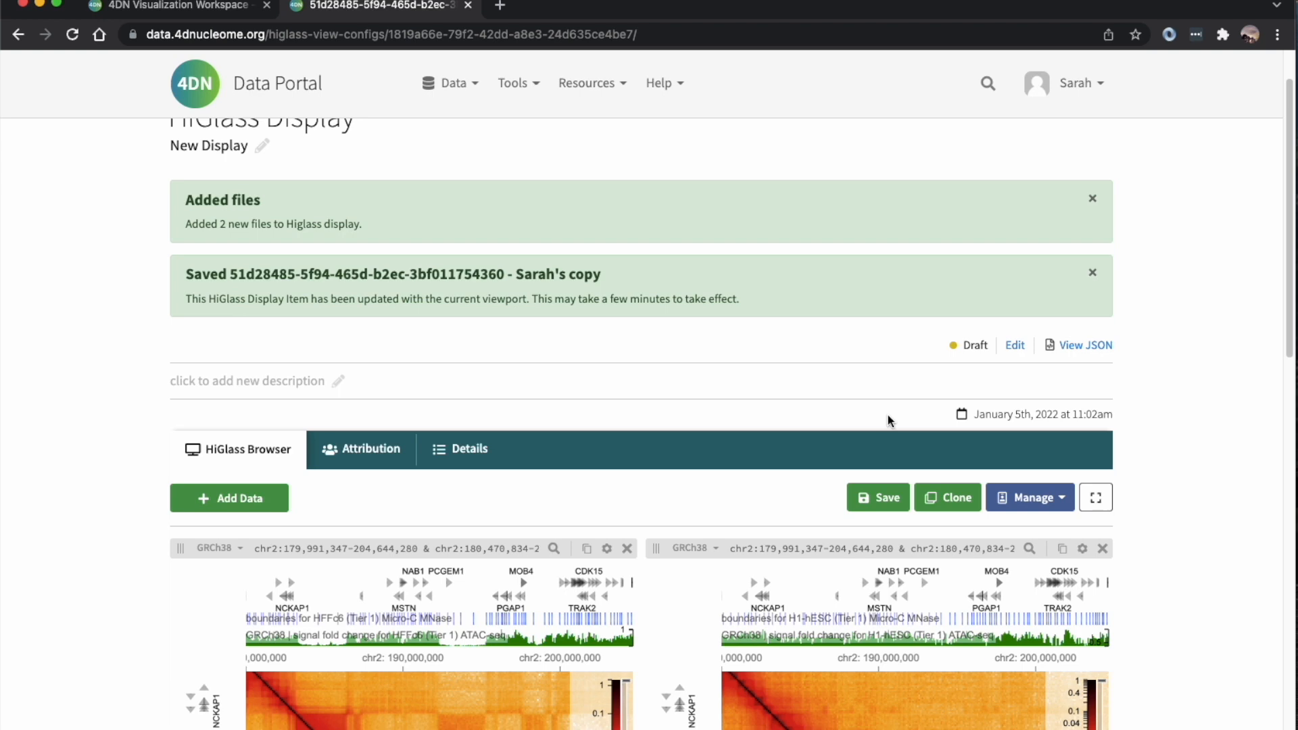
mouse_move(1030, 498)
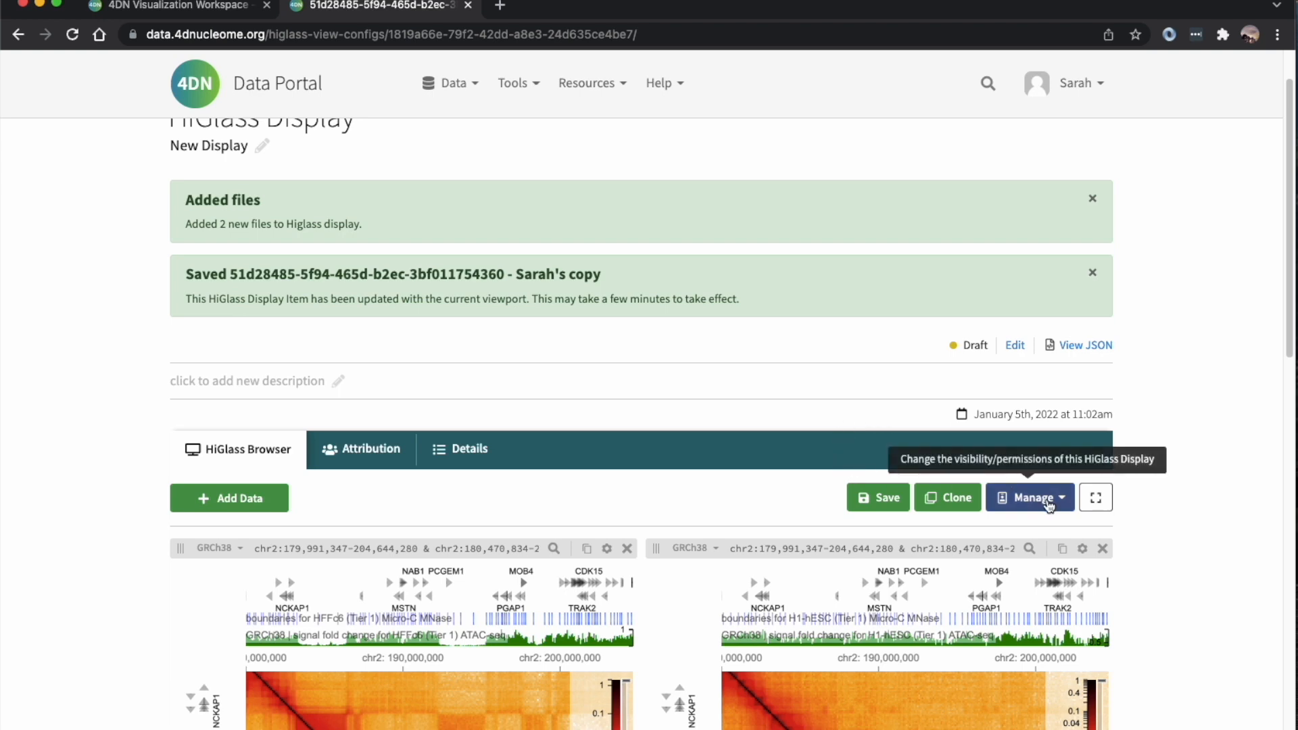
left_click(1030, 498)
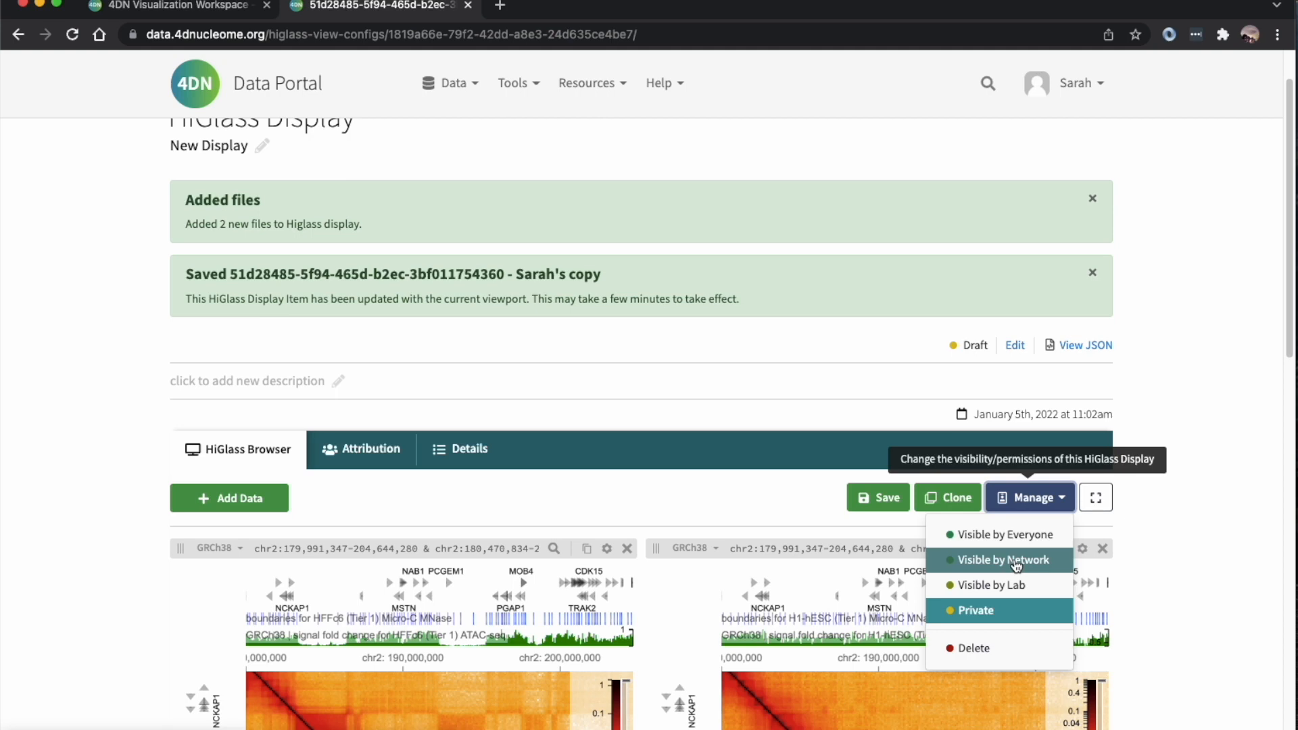
left_click(1005, 534)
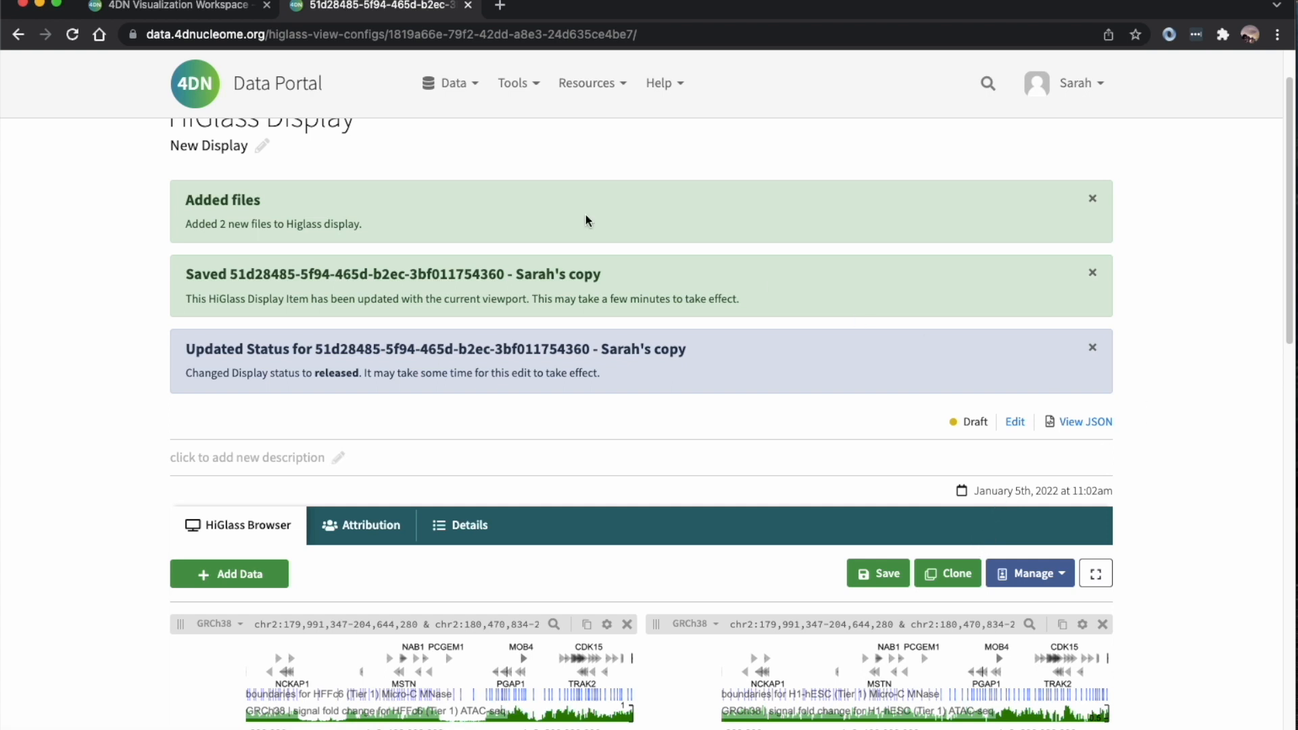
left_click(71, 35)
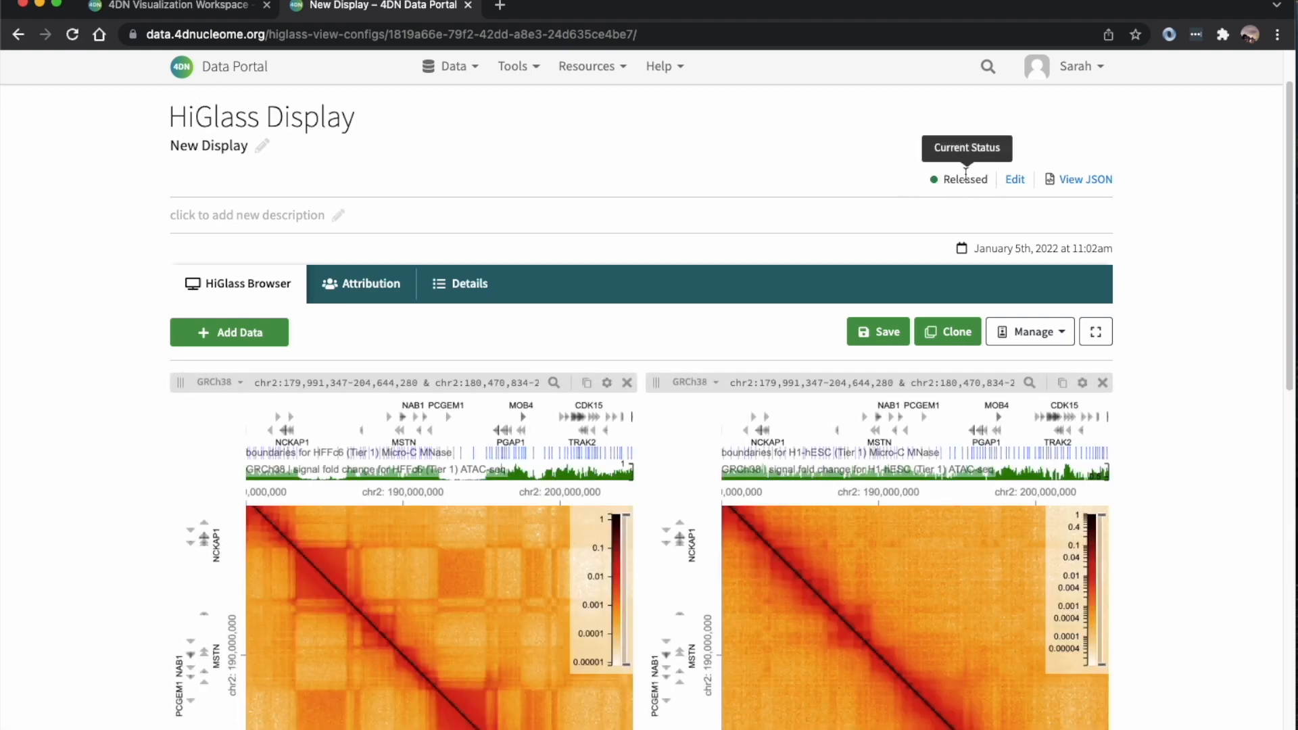
mouse_move(535, 109)
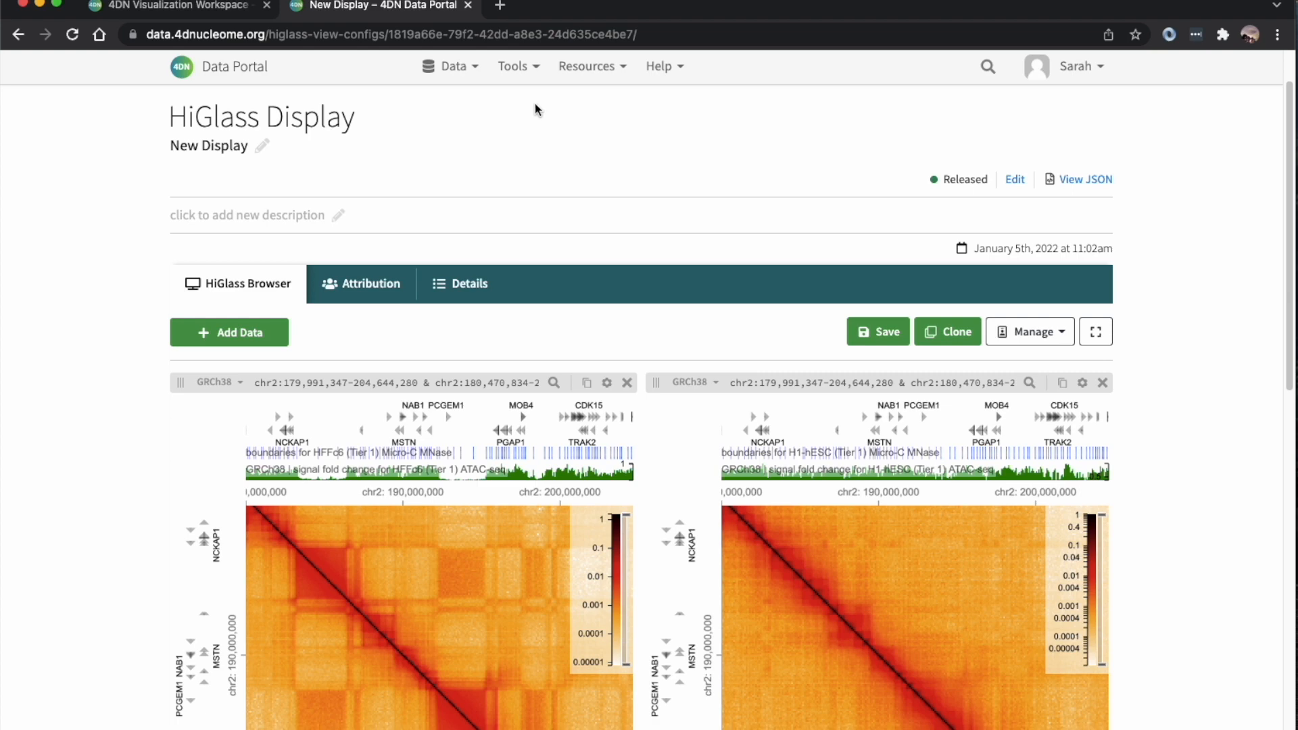
Select the released display's URL in the address bar for copying
left_click(385, 34)
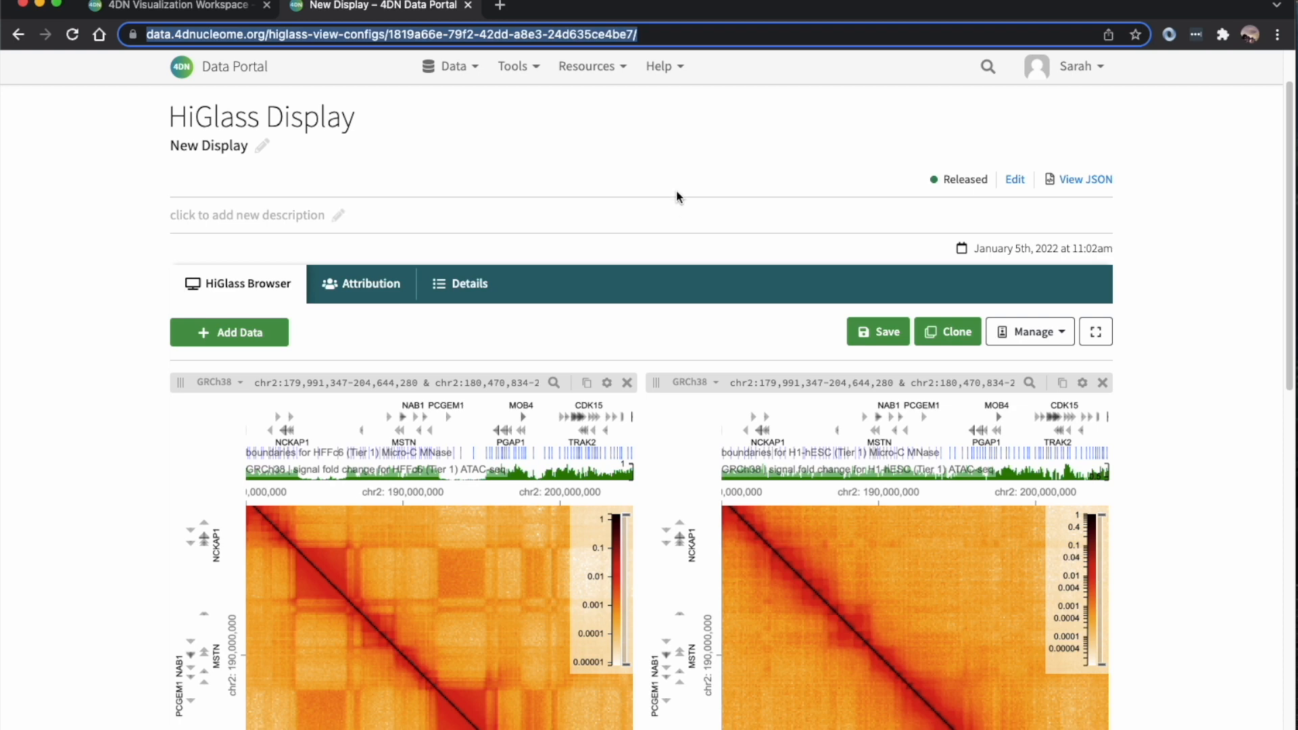
mouse_move(658, 170)
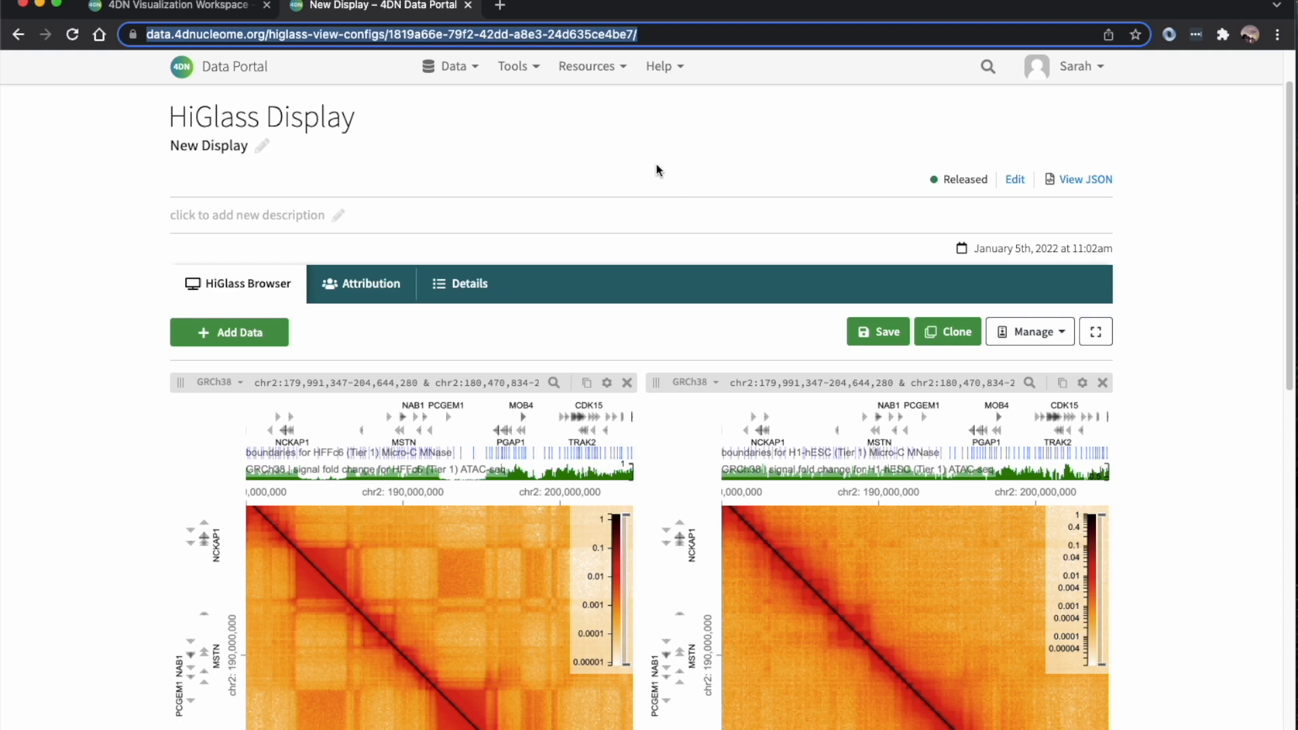
mouse_move(667, 114)
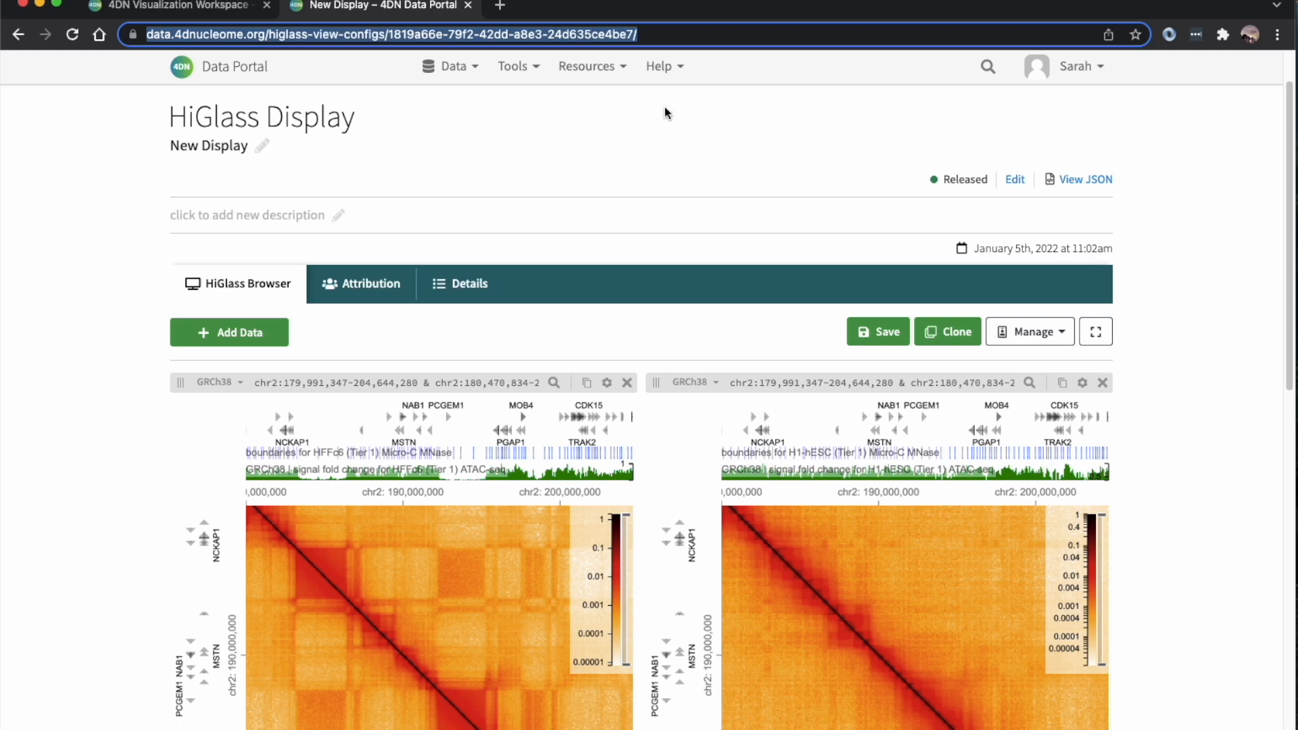